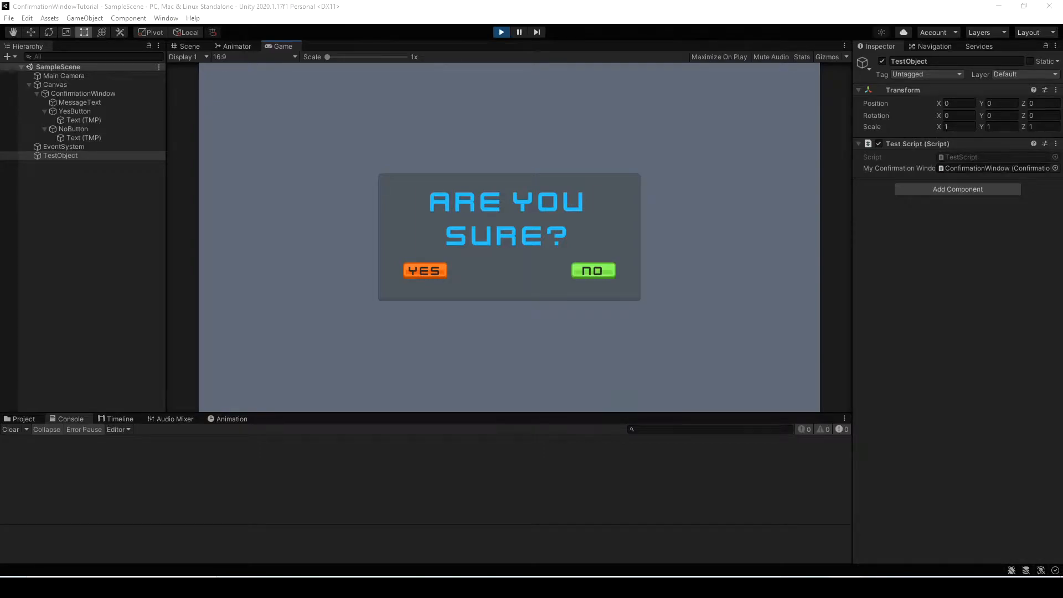
mouse_move(461, 277)
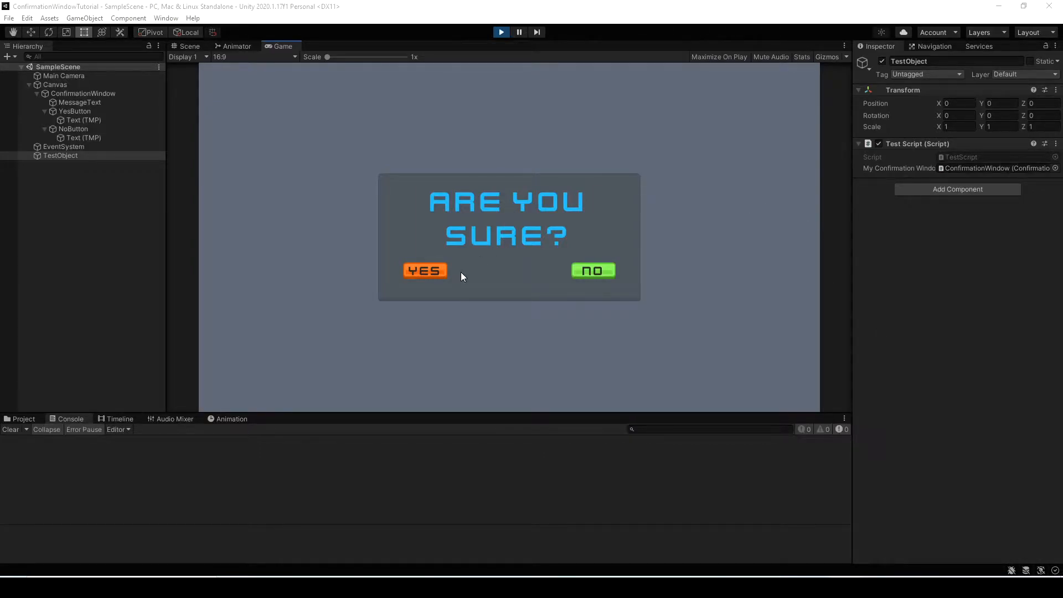
- Answer No in the Play-mode confirmation window, see 'No Clicked' logged, and stop Play mode
left_click(426, 270)
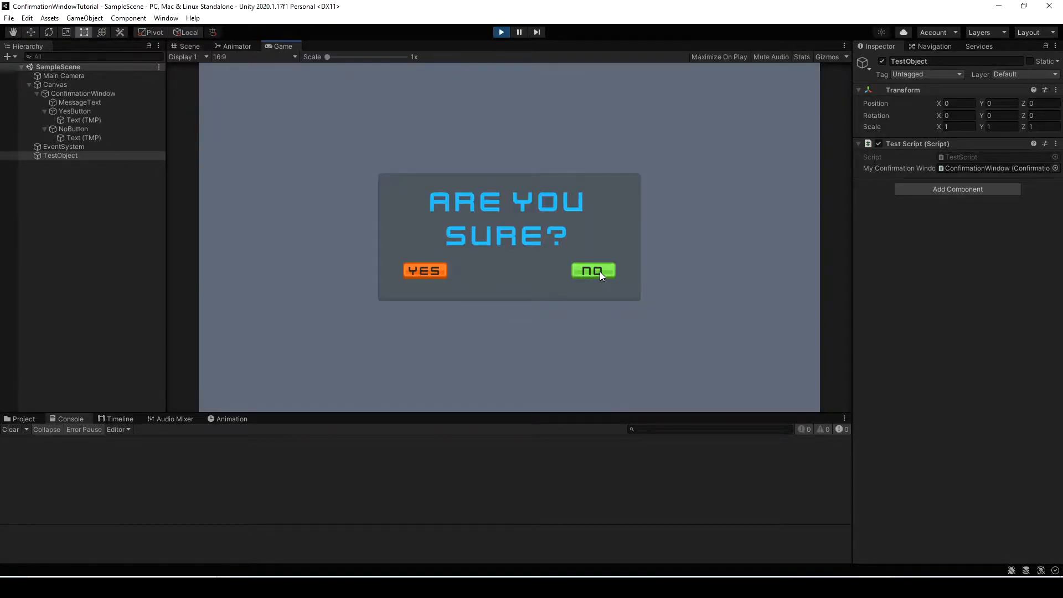
left_click(591, 270)
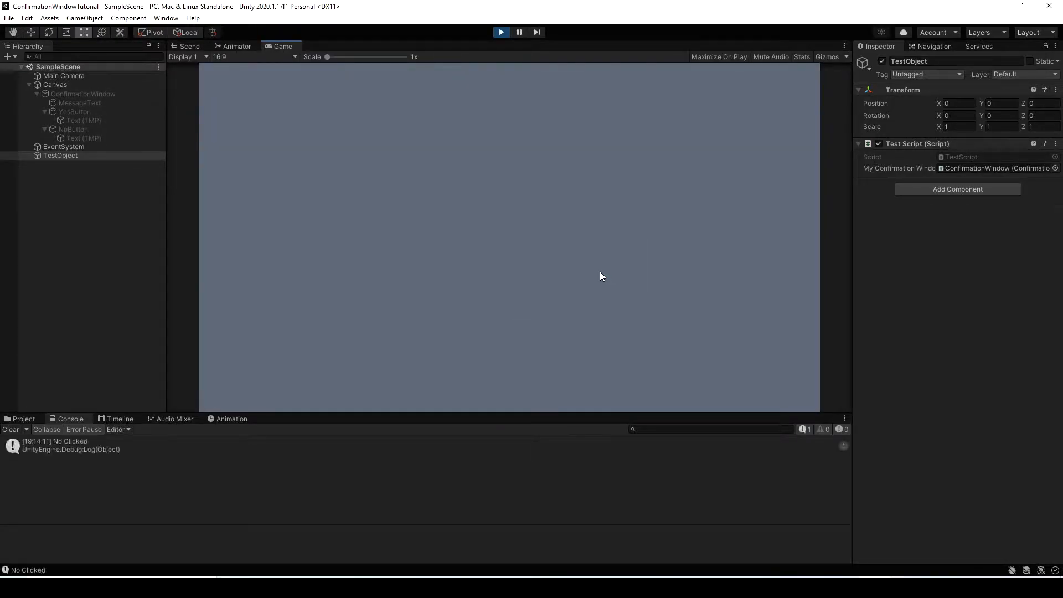
mouse_move(576, 297)
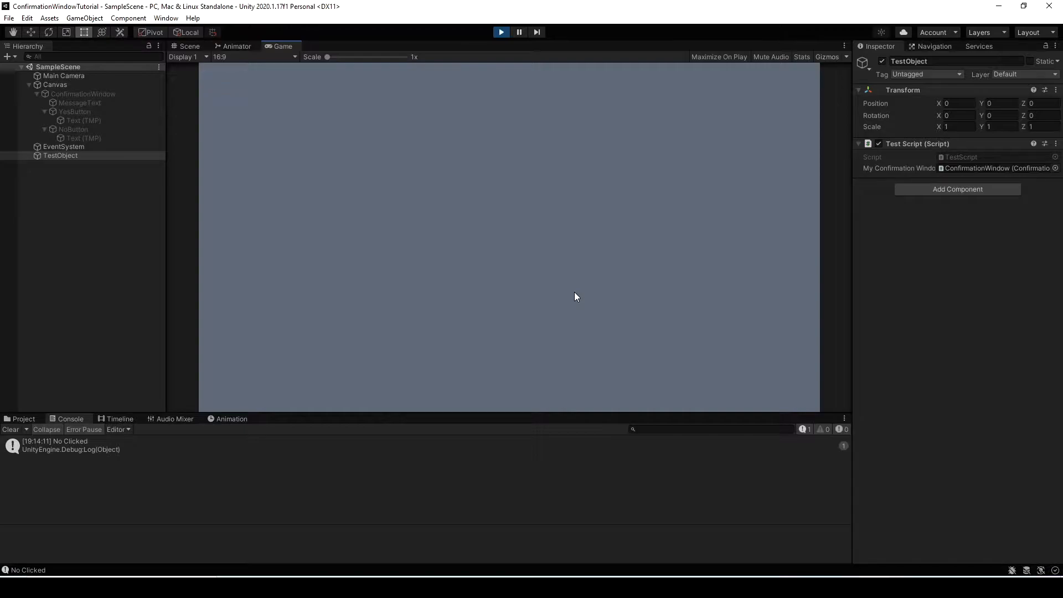
left_click(188, 47)
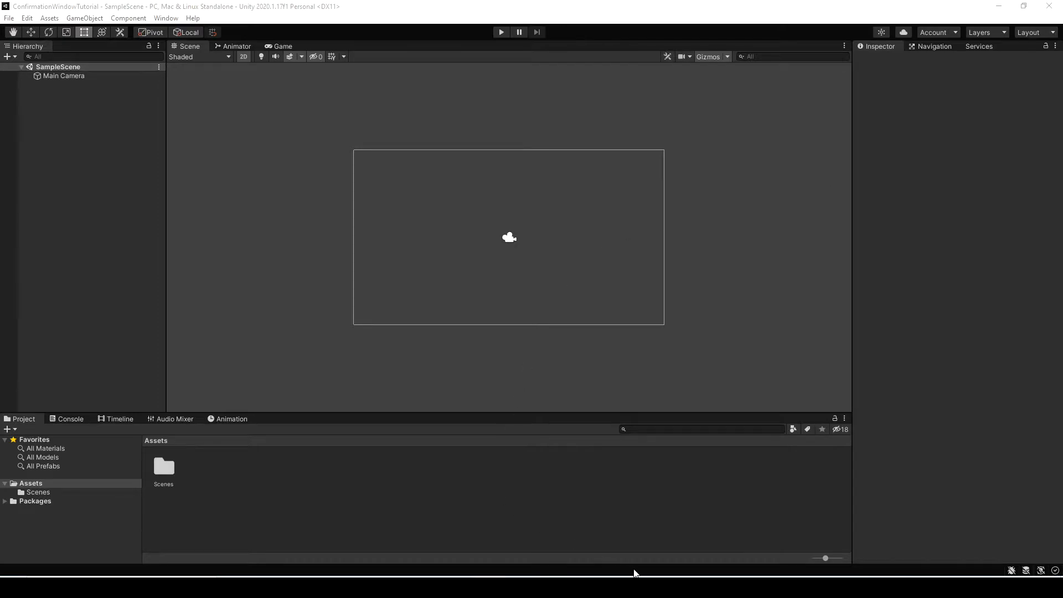
mouse_move(649, 512)
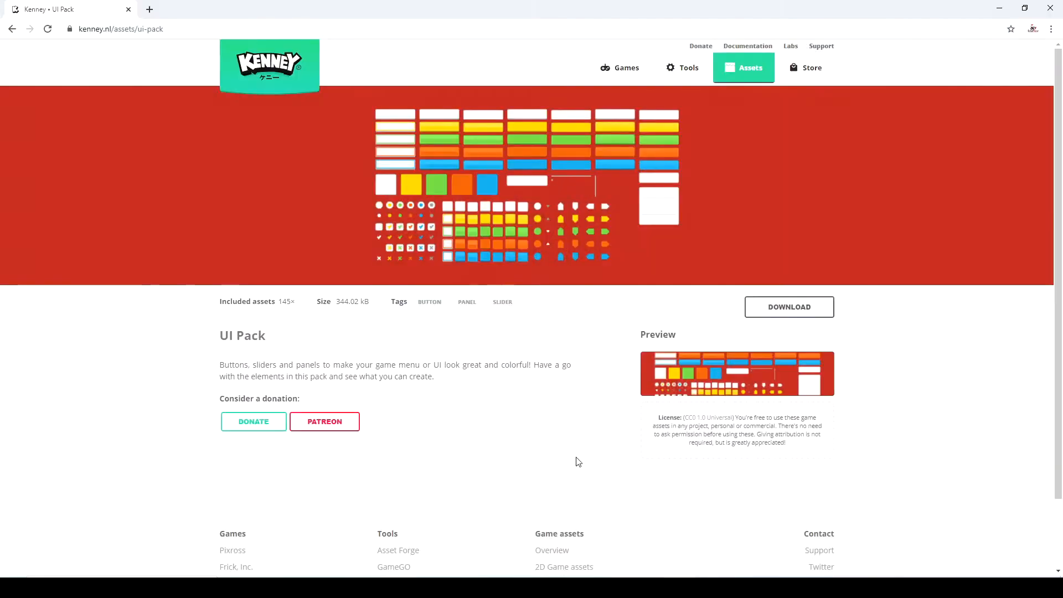
- Download Kenney's UI Pack and bring its uipack_fixed folder into the project's Assets
left_click(789, 307)
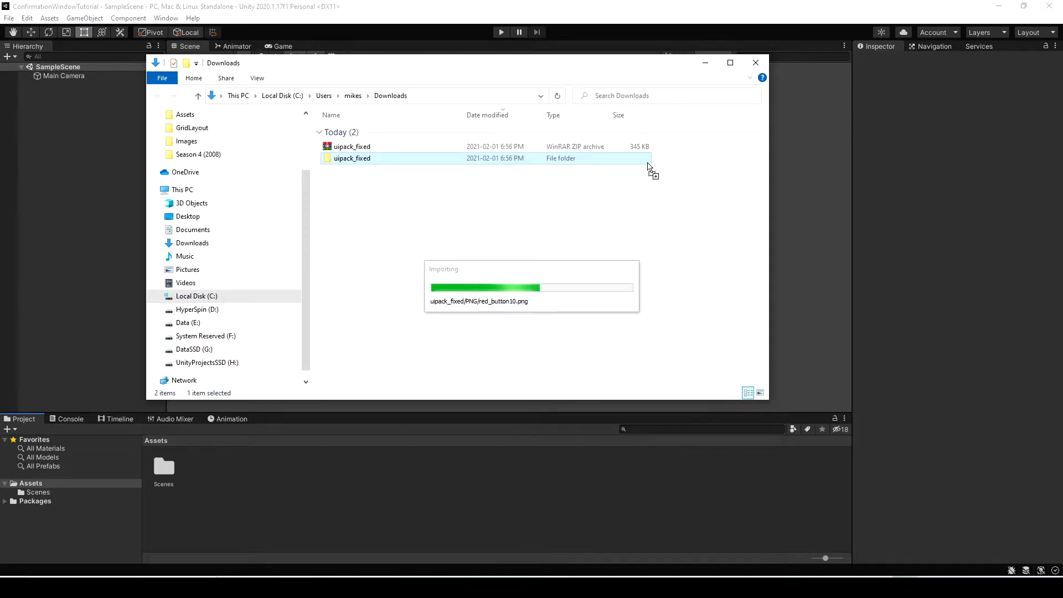
right_click(81, 176)
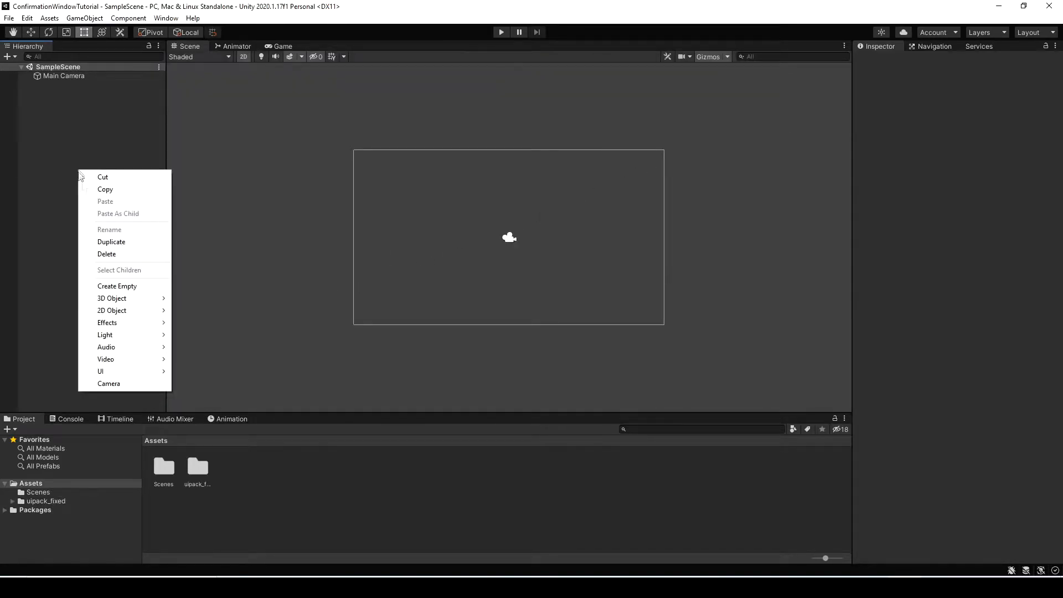
- Create a ConfirmationWindow UI panel under a Canvas using the grey_button07 sprite, resized to a centred box
left_click(100, 371)
type("ConfirmationWindow")
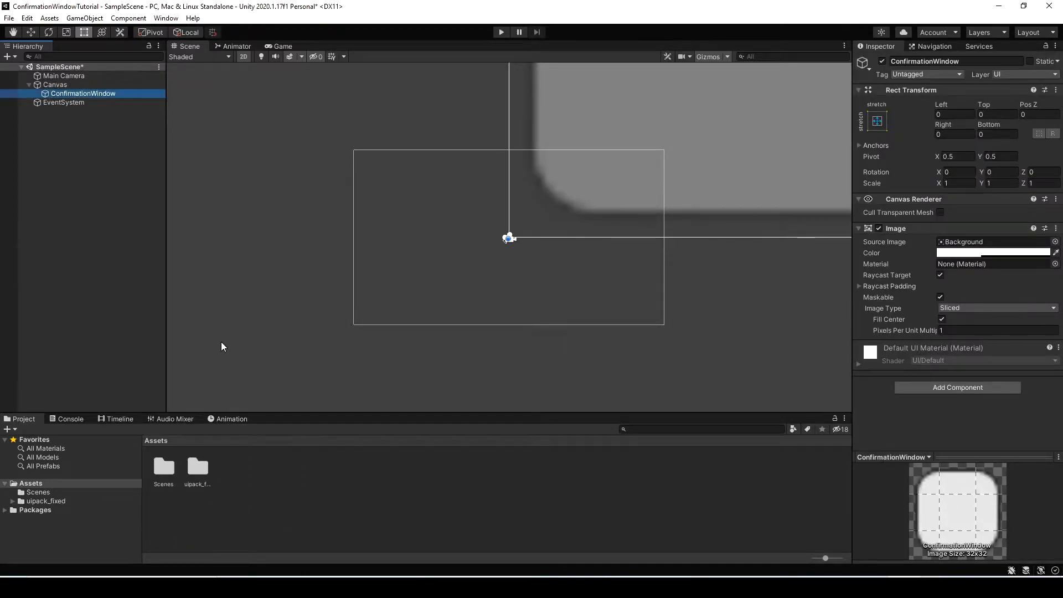
left_click(13, 500)
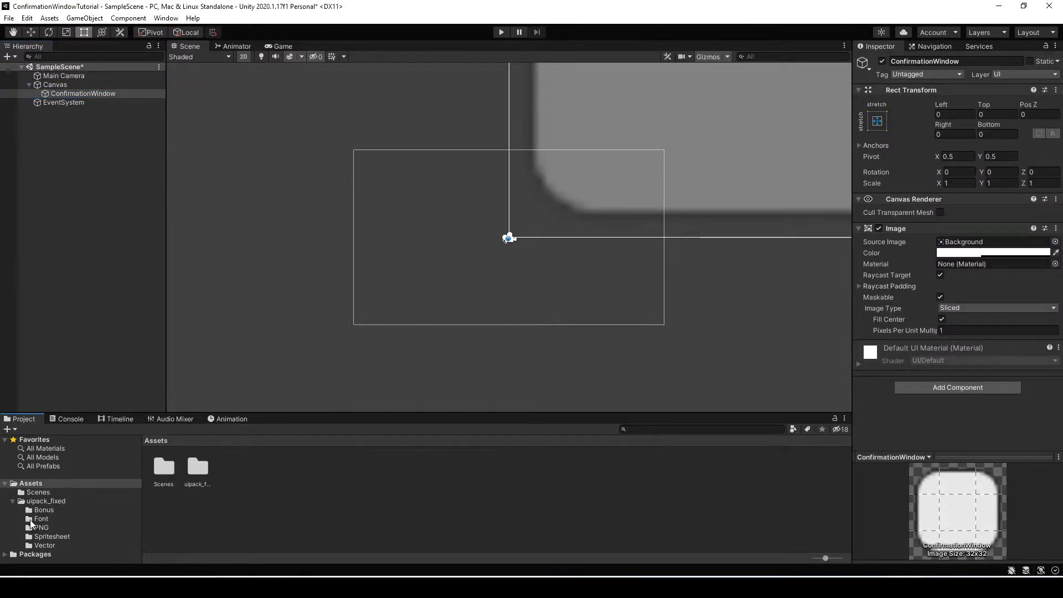
left_click(40, 527)
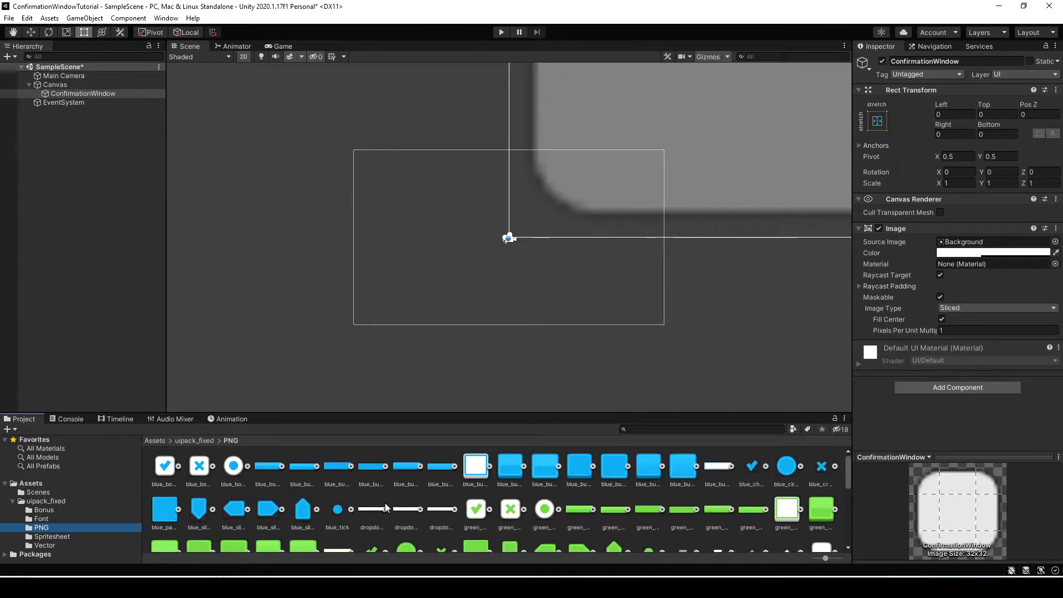
left_click(510, 495)
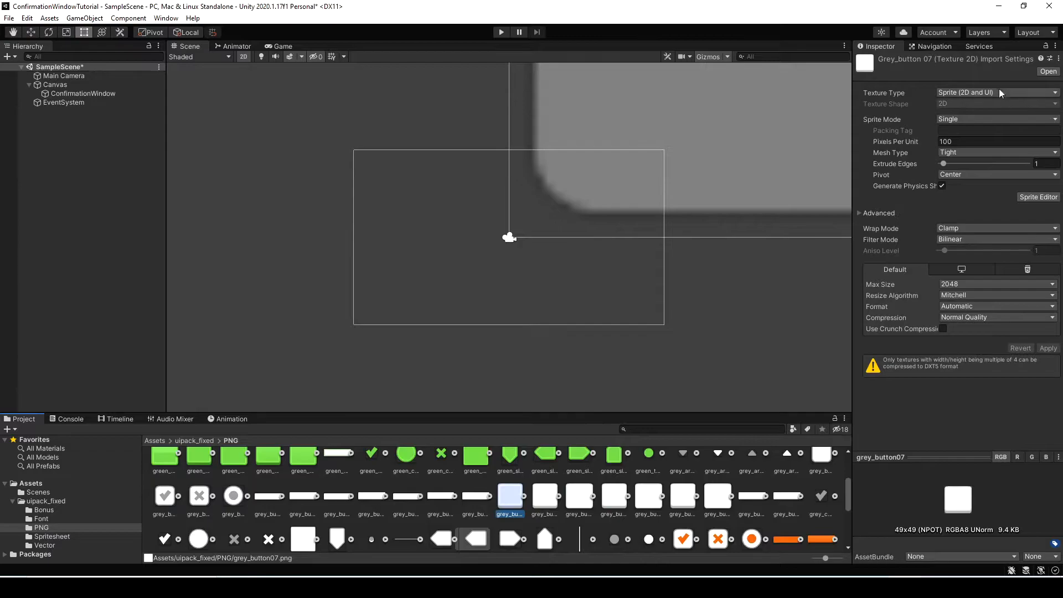
mouse_move(984, 95)
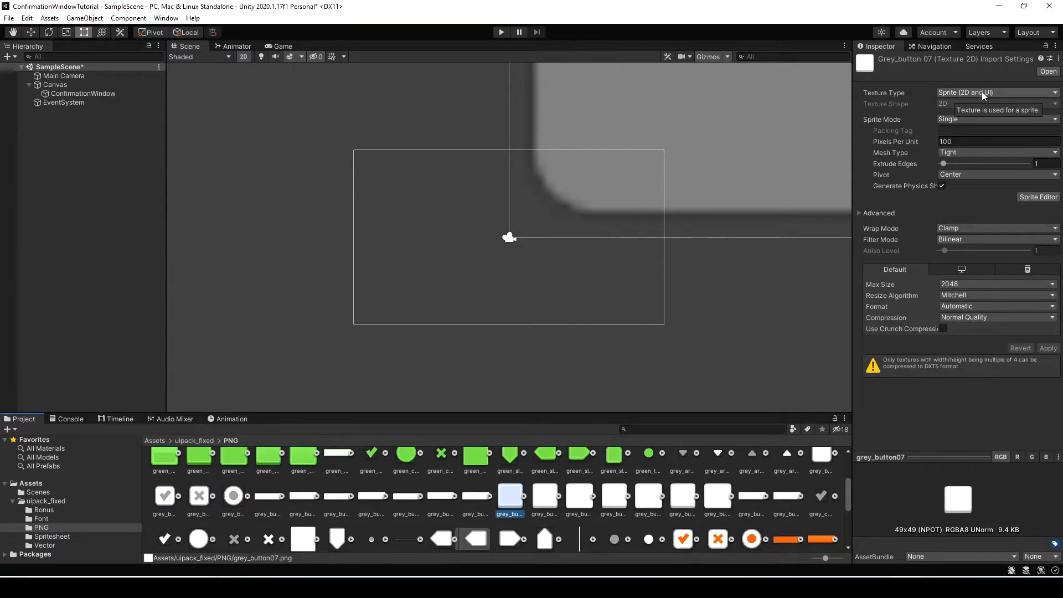
left_click(1038, 197)
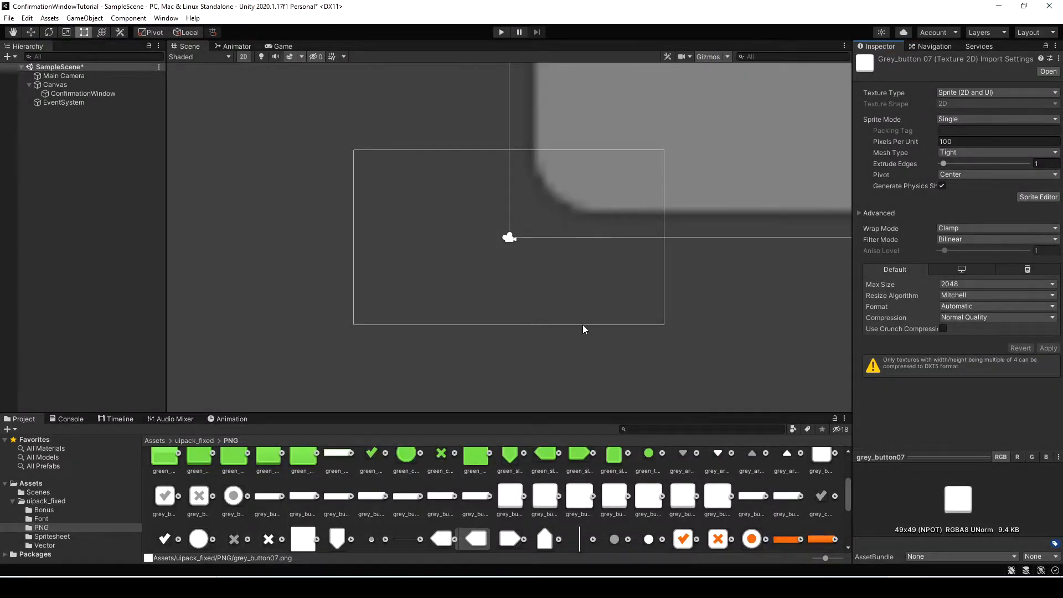
left_click(82, 93)
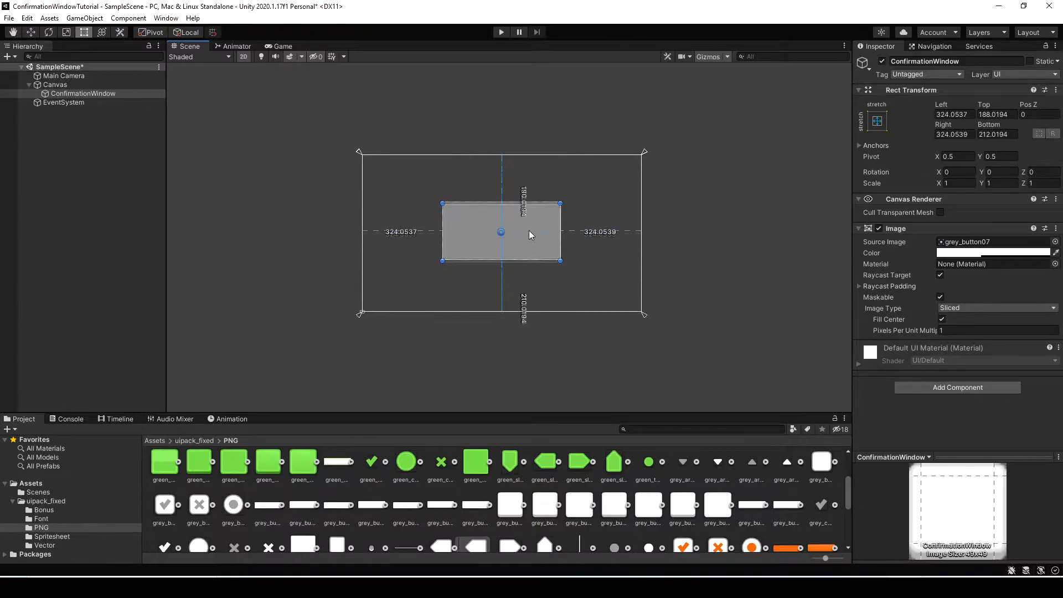
- Set the Main Camera background to hex 626B78 and reselect the ConfirmationWindow panel
left_click(283, 46)
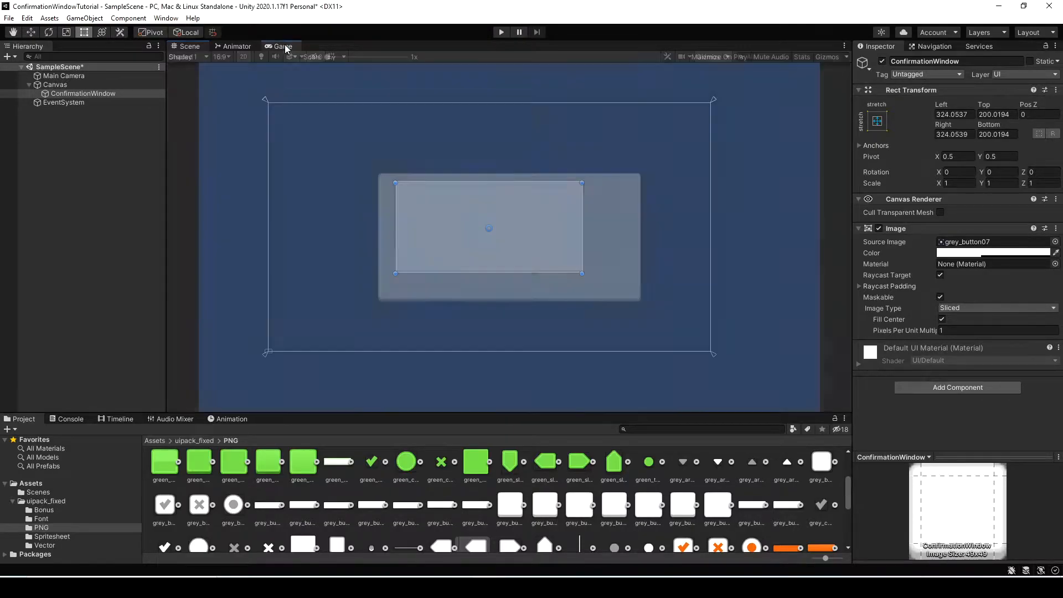
left_click(64, 75)
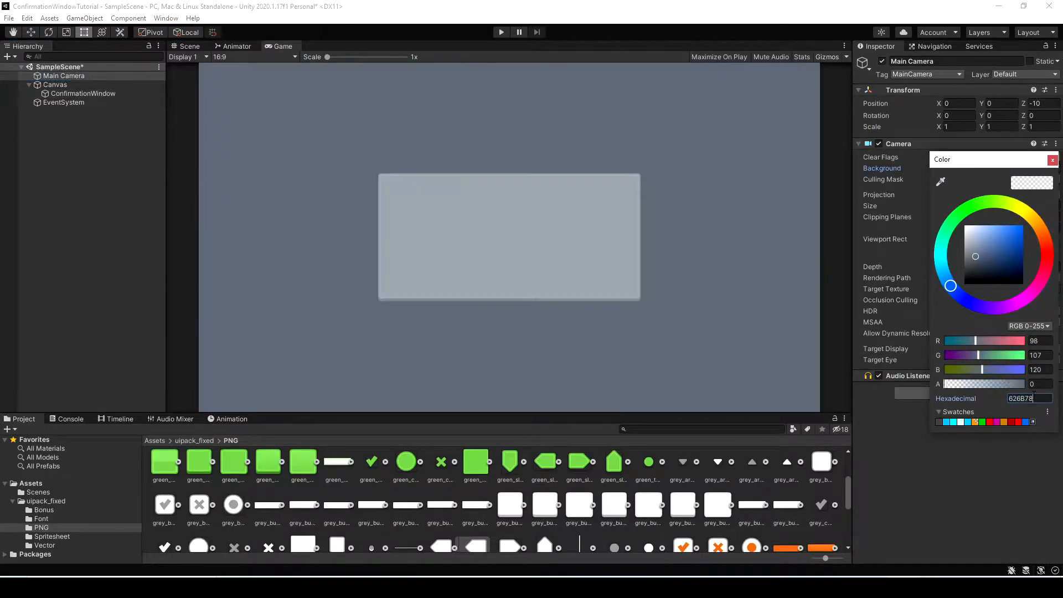
left_click(1052, 159)
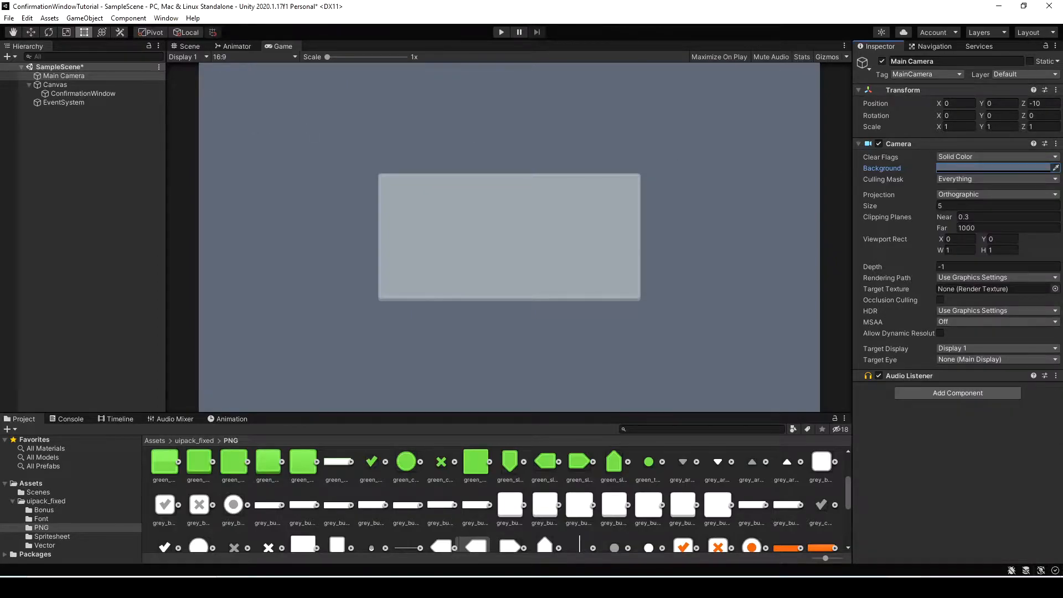
left_click(82, 93)
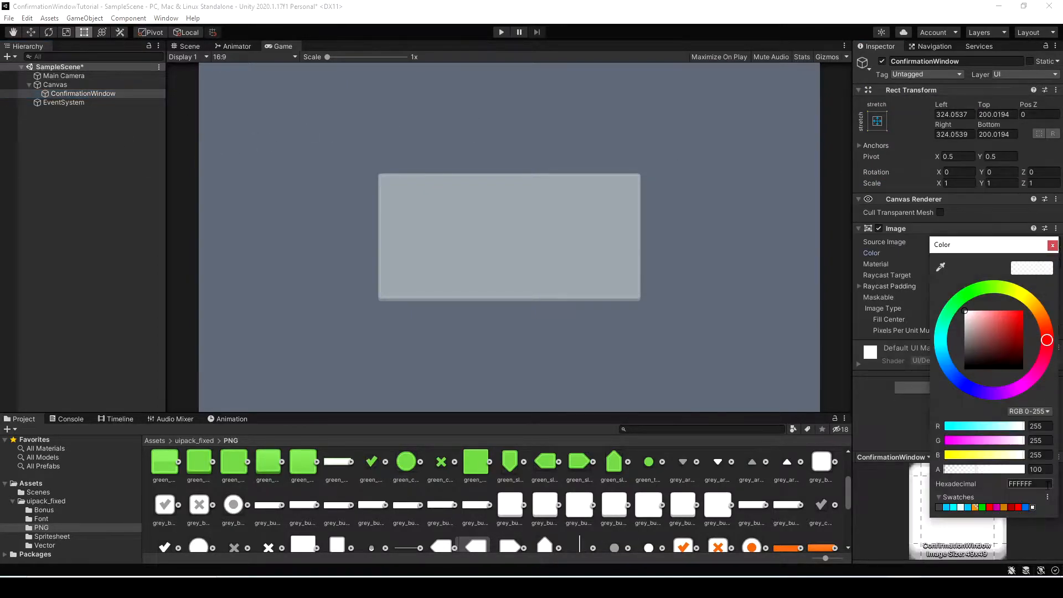
left_click(189, 46)
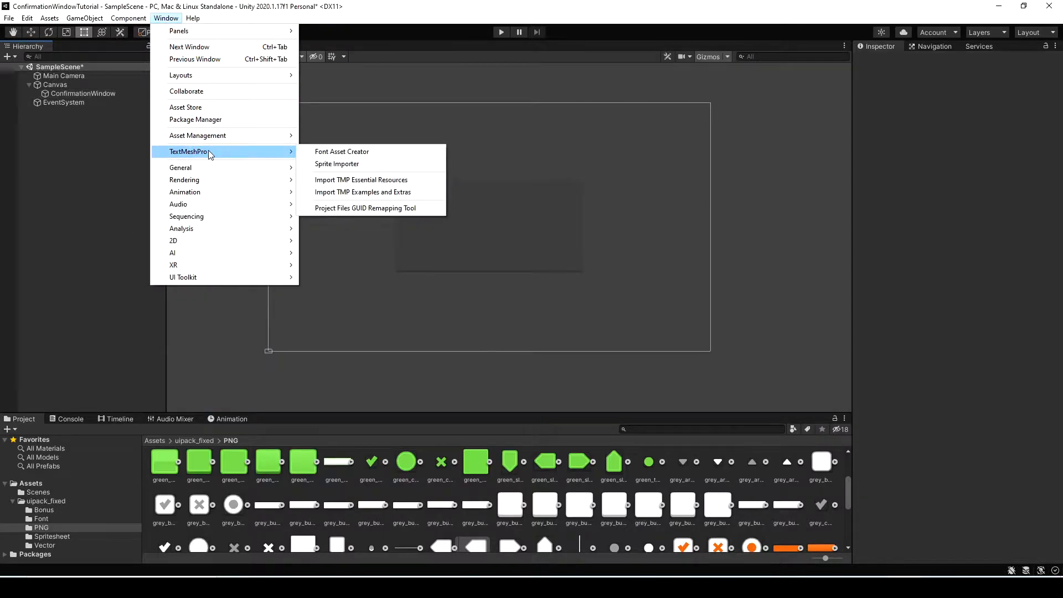
- Import TMP Essentials and generate a kenvector_future SDF font asset in the Font Asset Creator
left_click(361, 179)
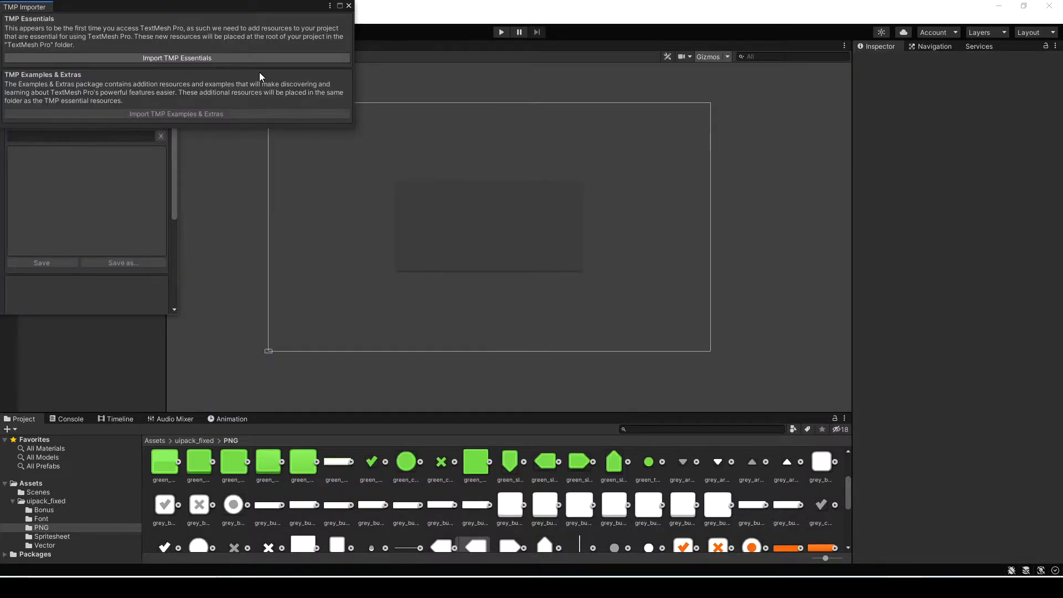
left_click(176, 58)
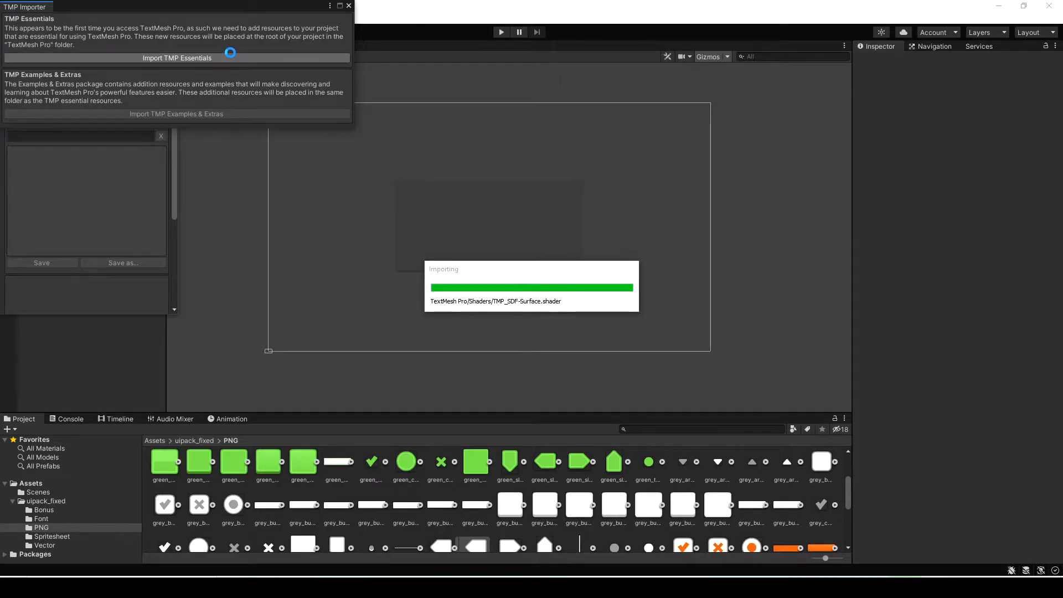
left_click(176, 57)
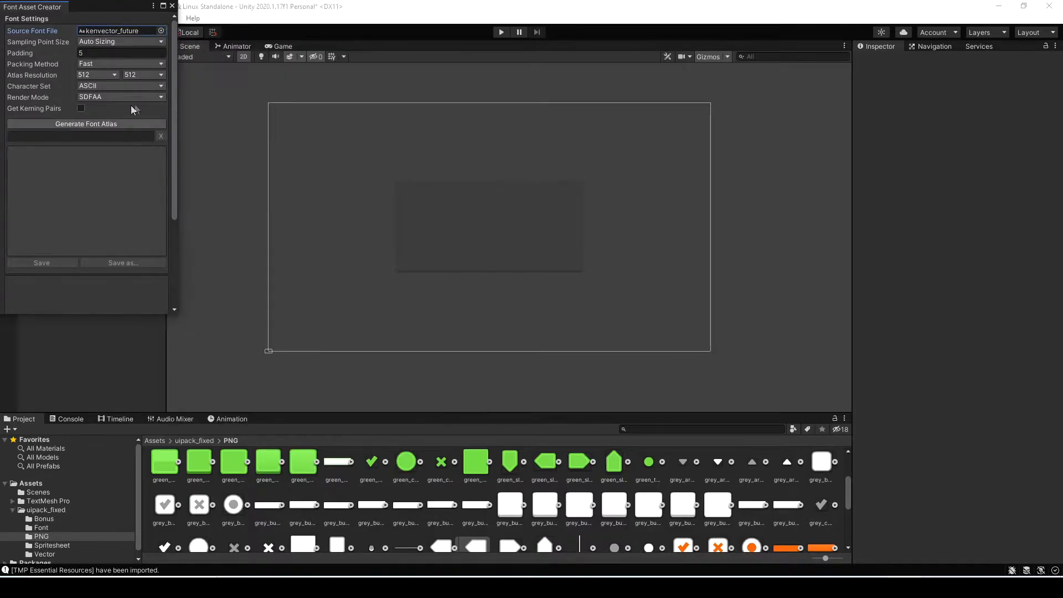
left_click(87, 123)
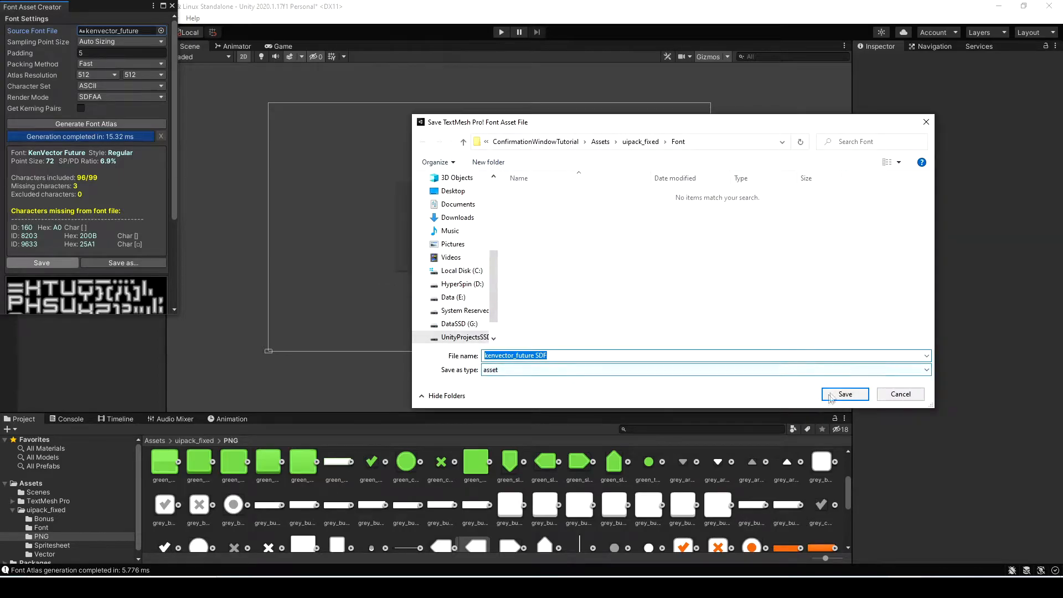
left_click(845, 395)
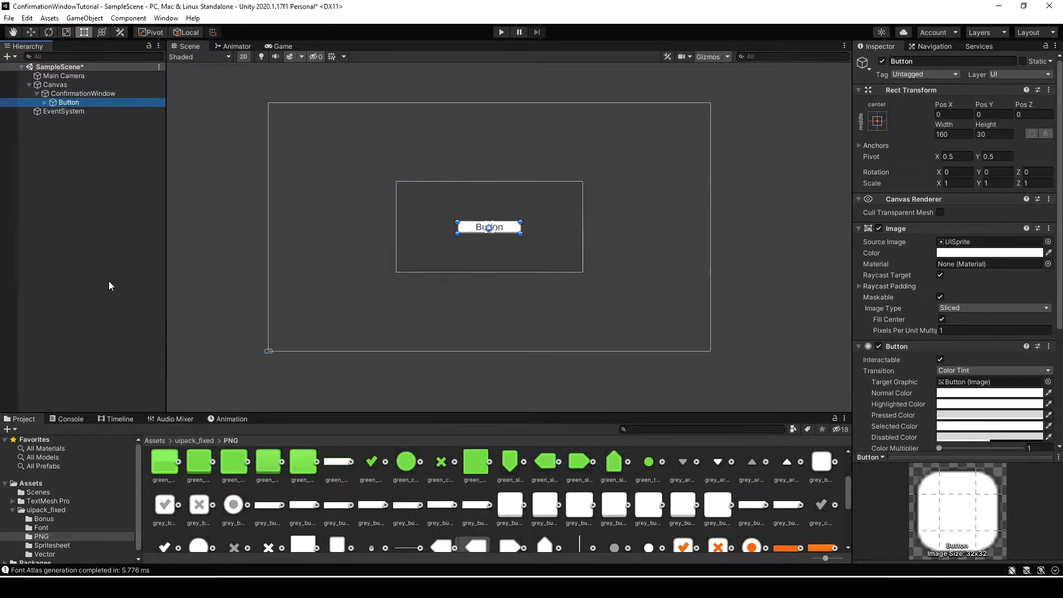
- Duplicate YesButton as NoButton reading NO and move it to Pos X 152
left_click(85, 111)
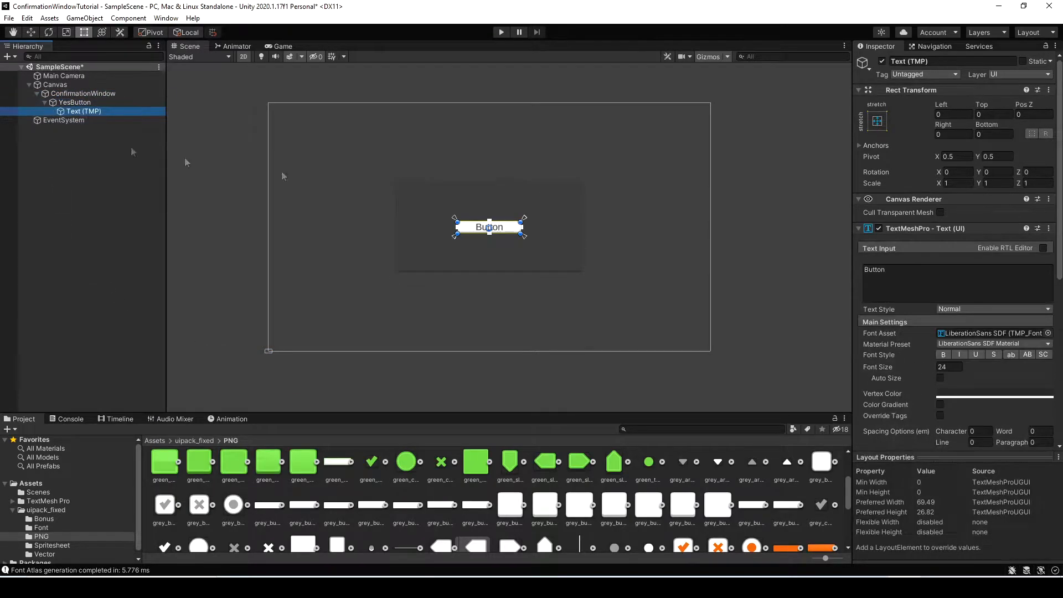
left_click(74, 102)
type("No")
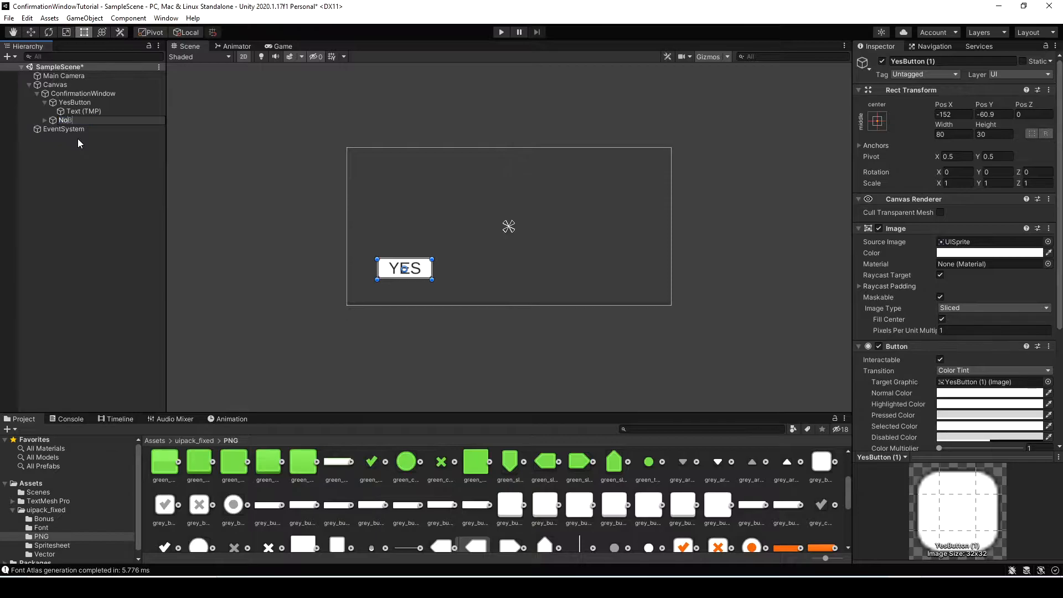
left_click(85, 129)
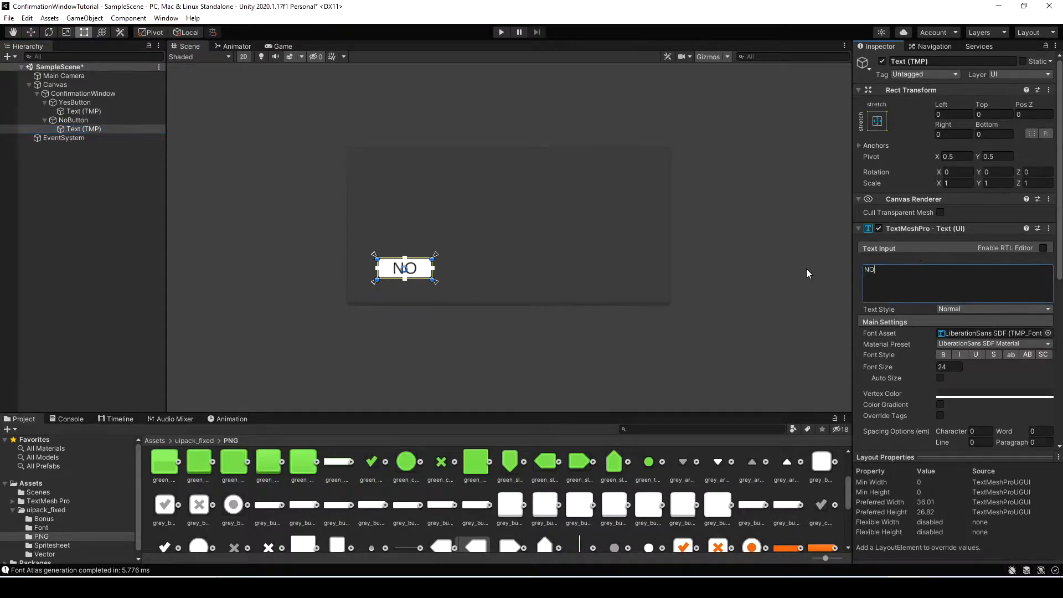
left_click(73, 120)
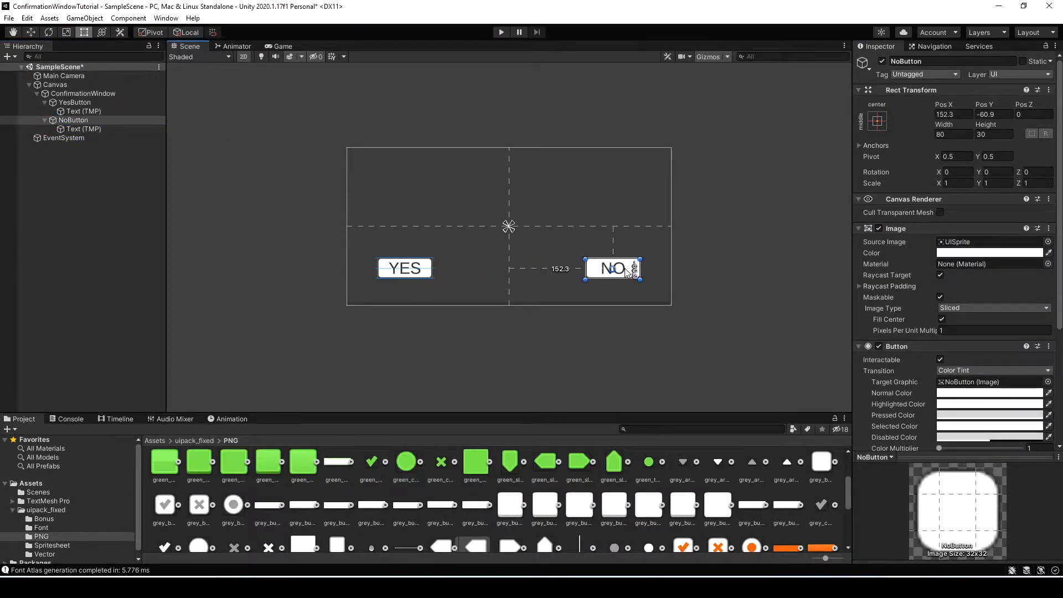
left_click(75, 101)
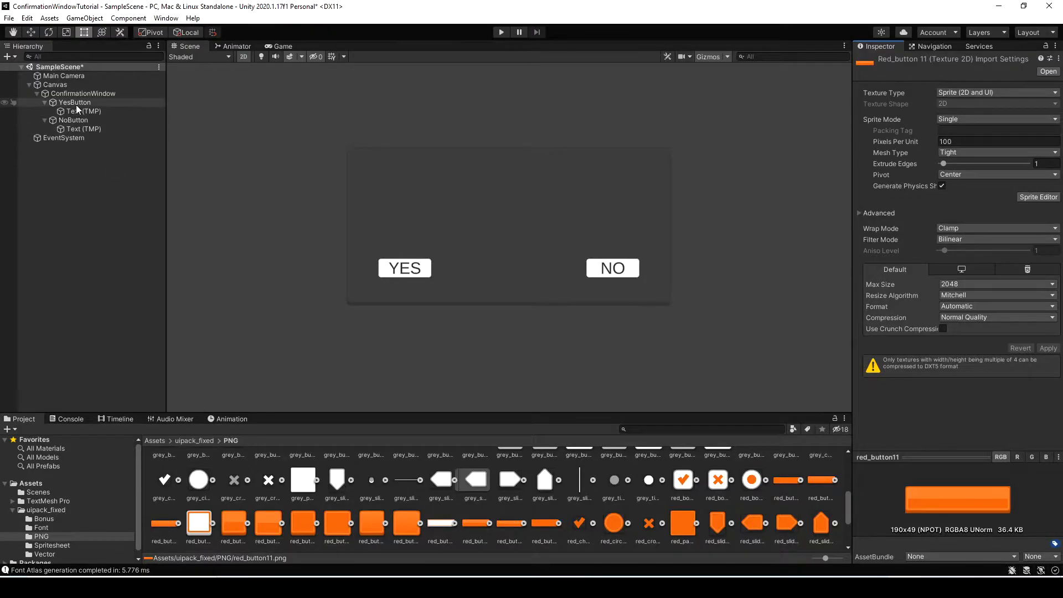
- Assign red_button11 to YesButton's Source Image and green_button00 to NoButton's
left_click(74, 101)
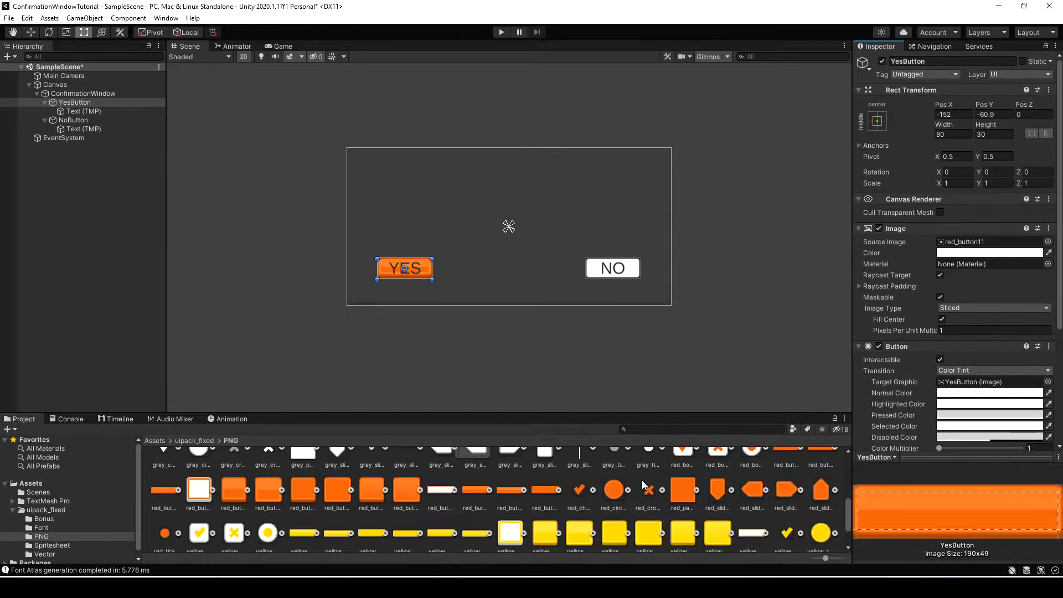
scroll("down", 3)
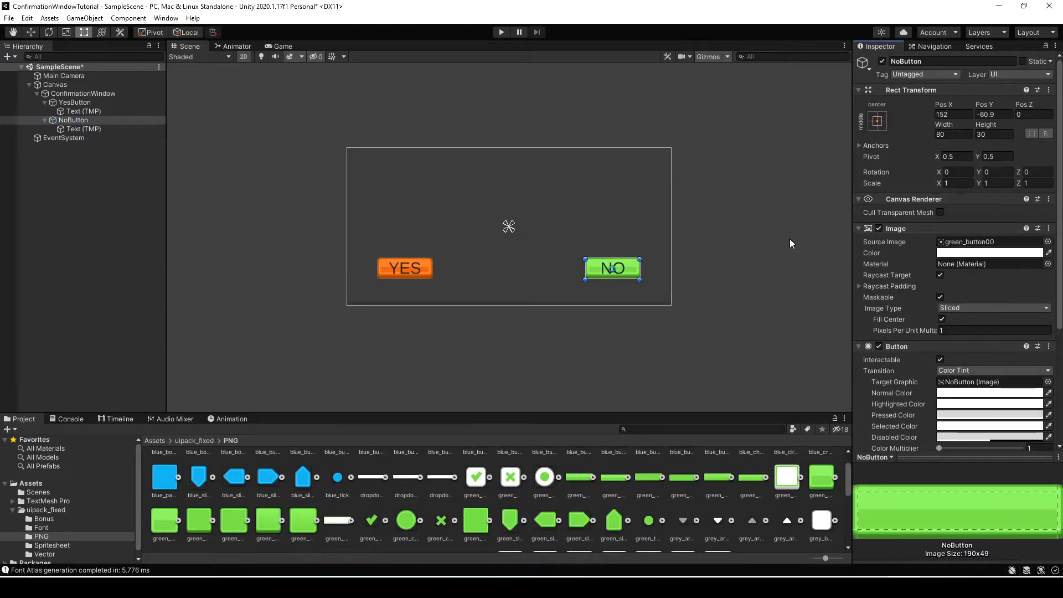
left_click(74, 102)
type("MessageText")
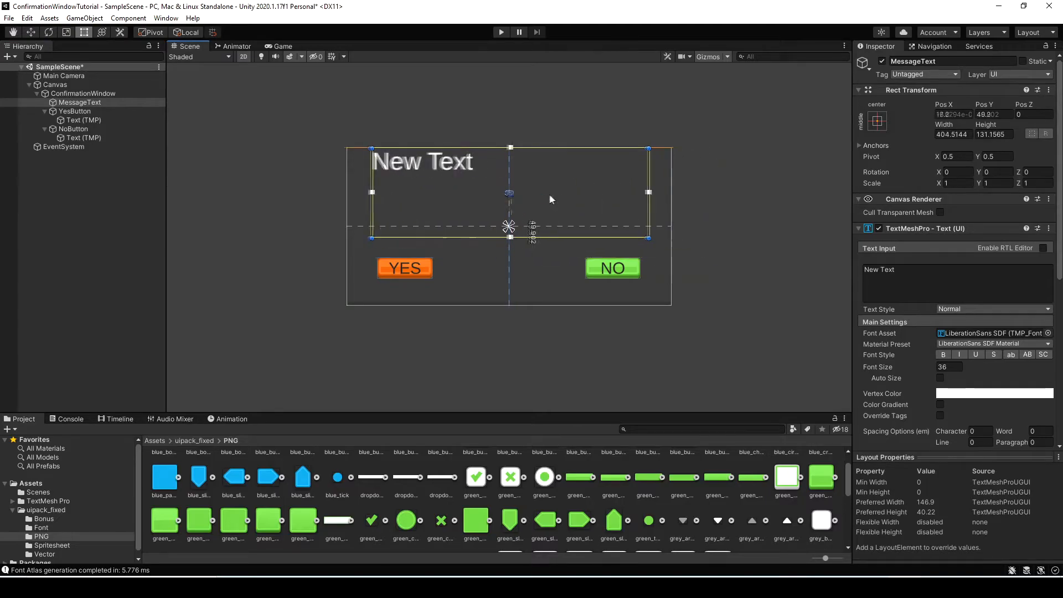
- Give MessageText and both button labels the kenvector_future font and preview in Game view
scroll("down", 3)
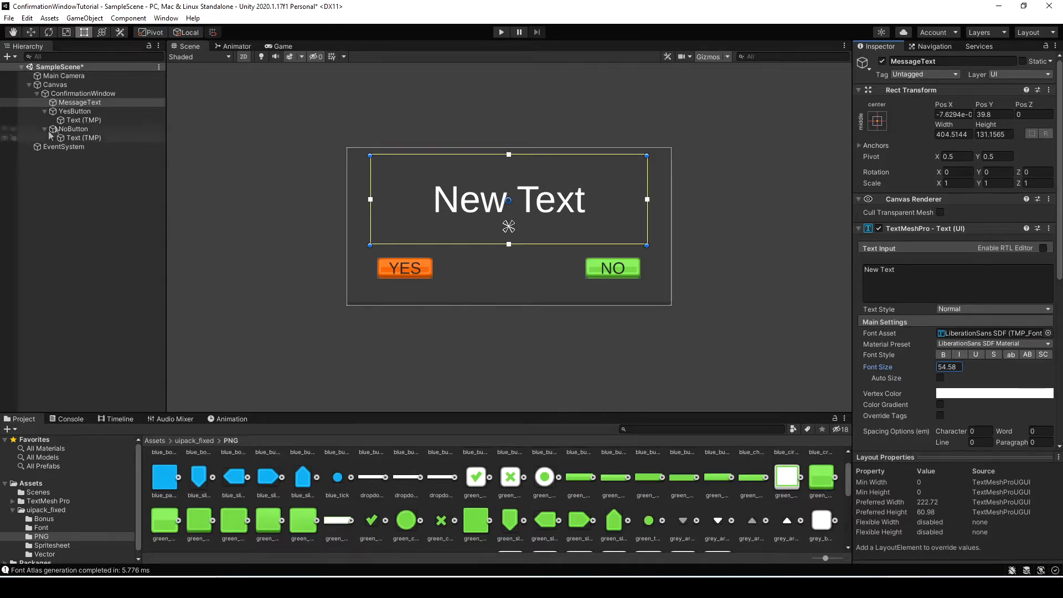
left_click(83, 138)
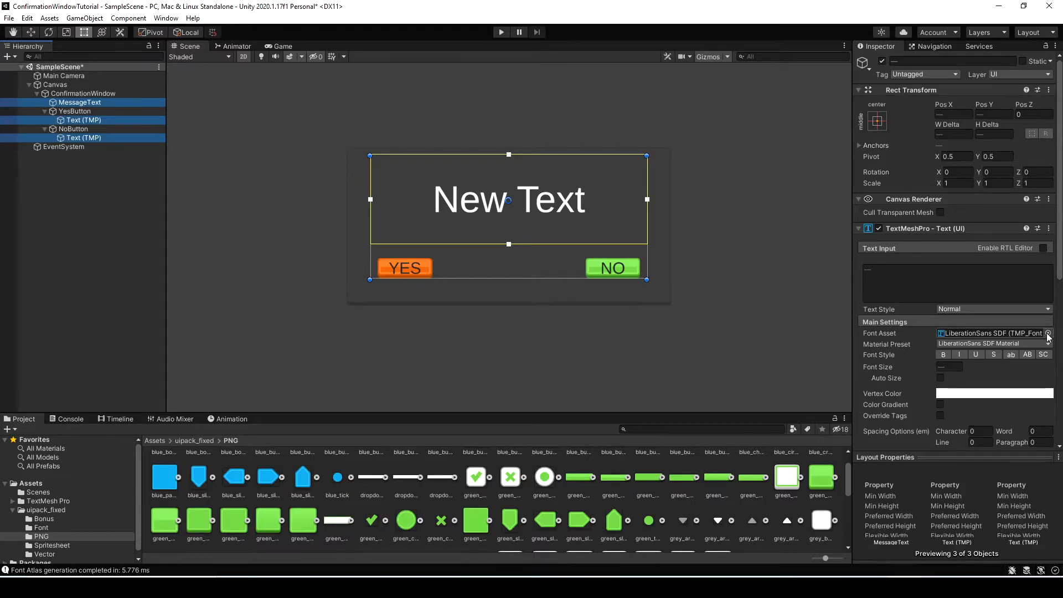
left_click(1046, 333)
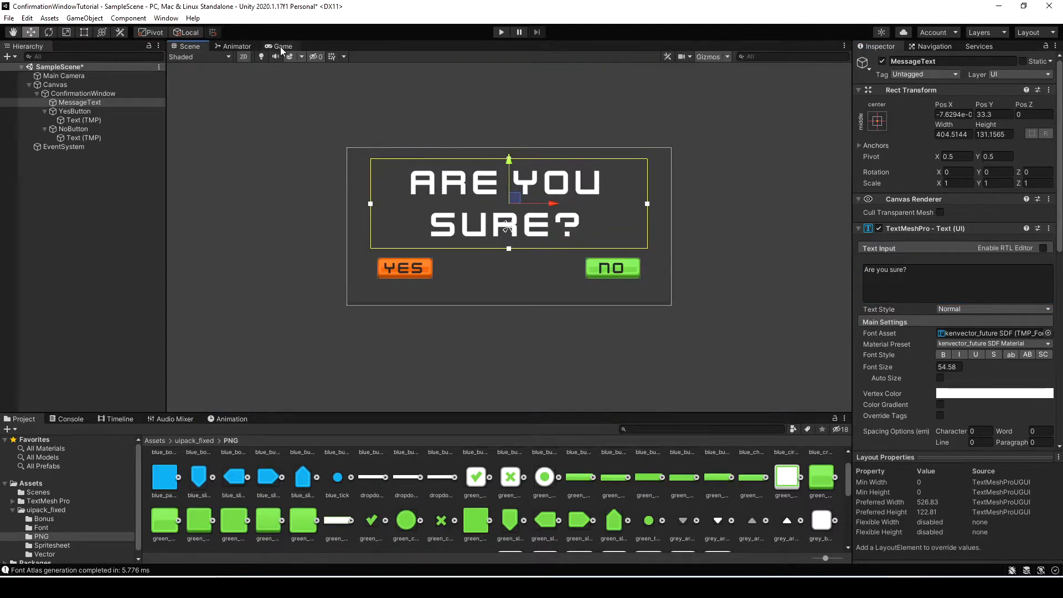
left_click(282, 47)
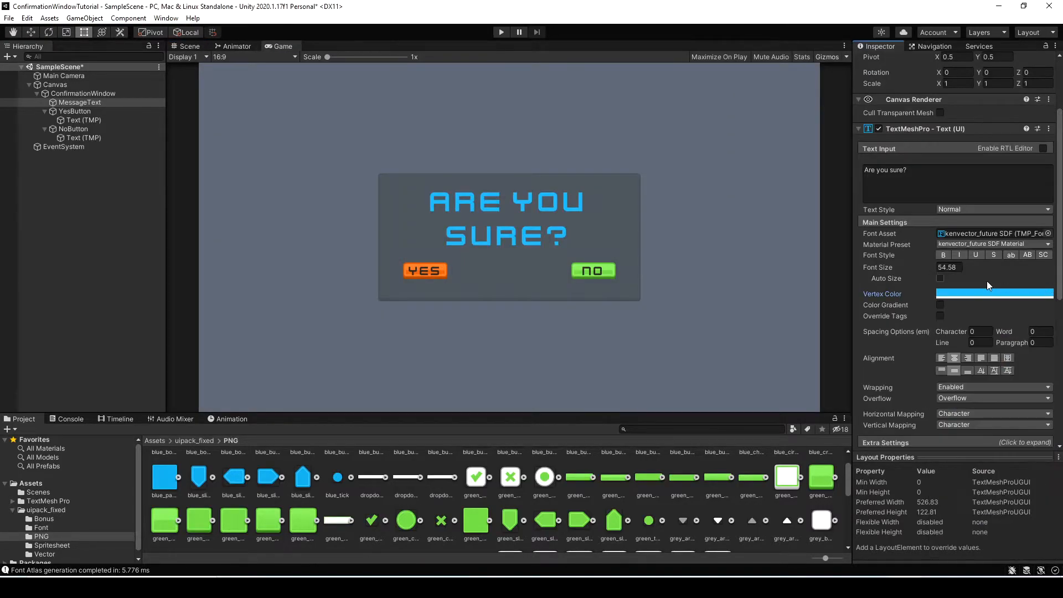
- Attach a new ConfirmationWindow script to the ConfirmationWindow object
left_click(83, 93)
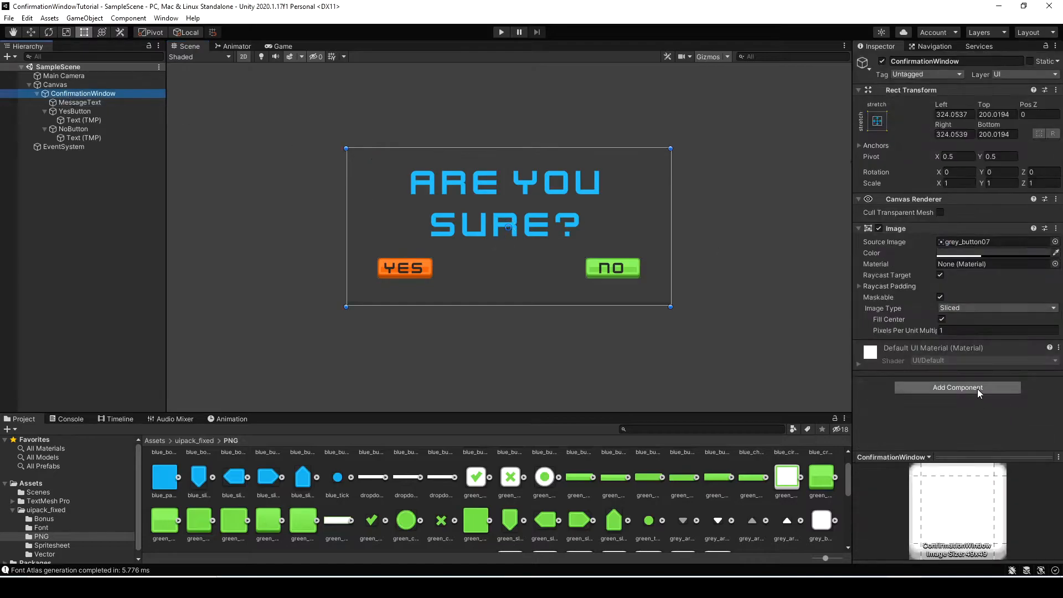
left_click(957, 387)
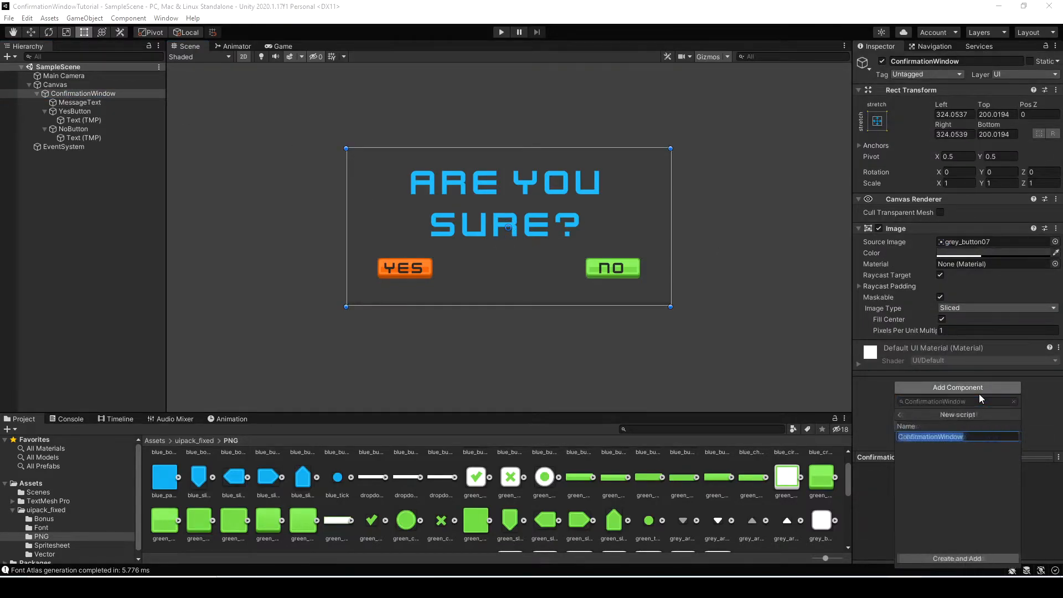
left_click(957, 558)
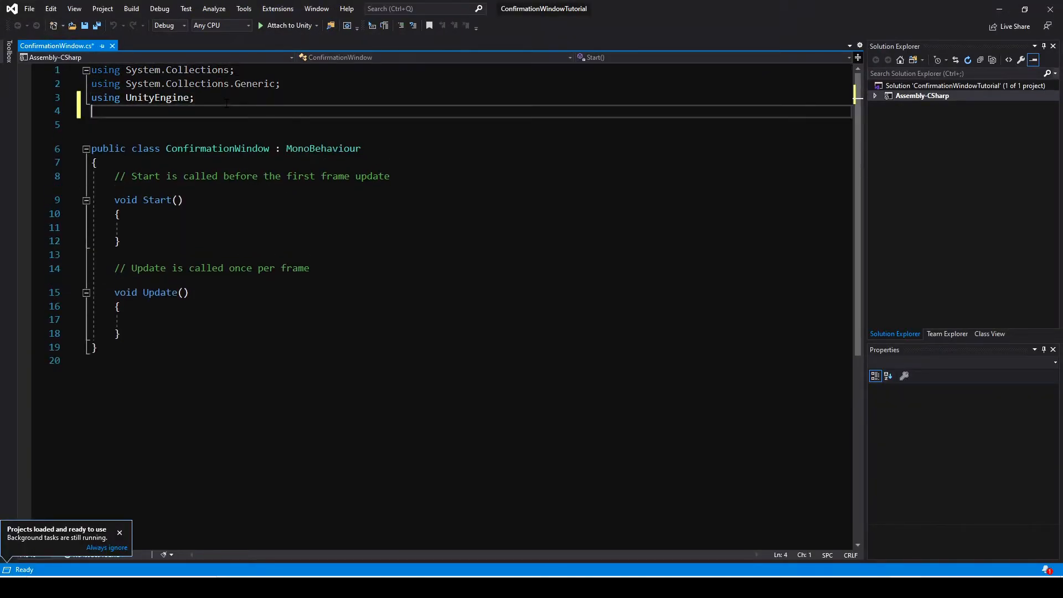
- Add UnityEngine.UI and TMPro usings and declare public yesButton, noButton and messageText fields
type("using unitye")
left_click(467, 124)
type("using TMPro;")
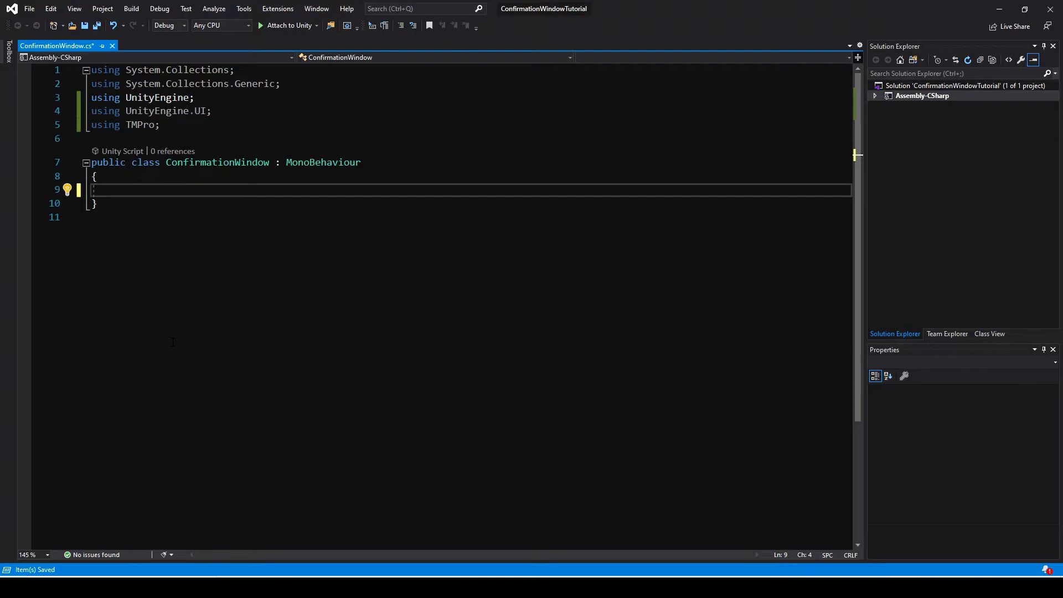
type("public Button yesB")
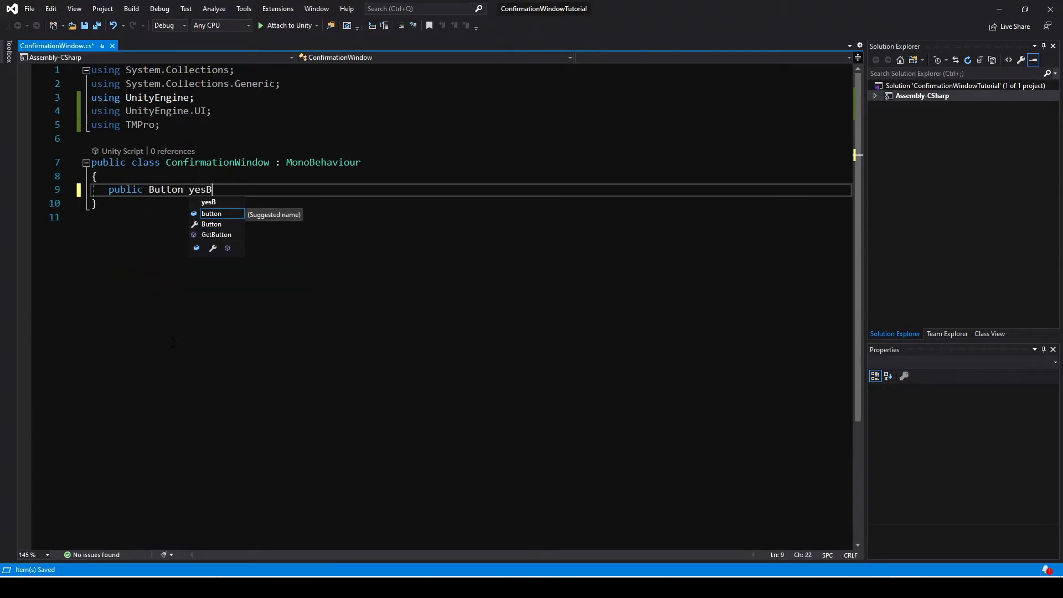
type("utton;")
type("public TextMeshProUGUI")
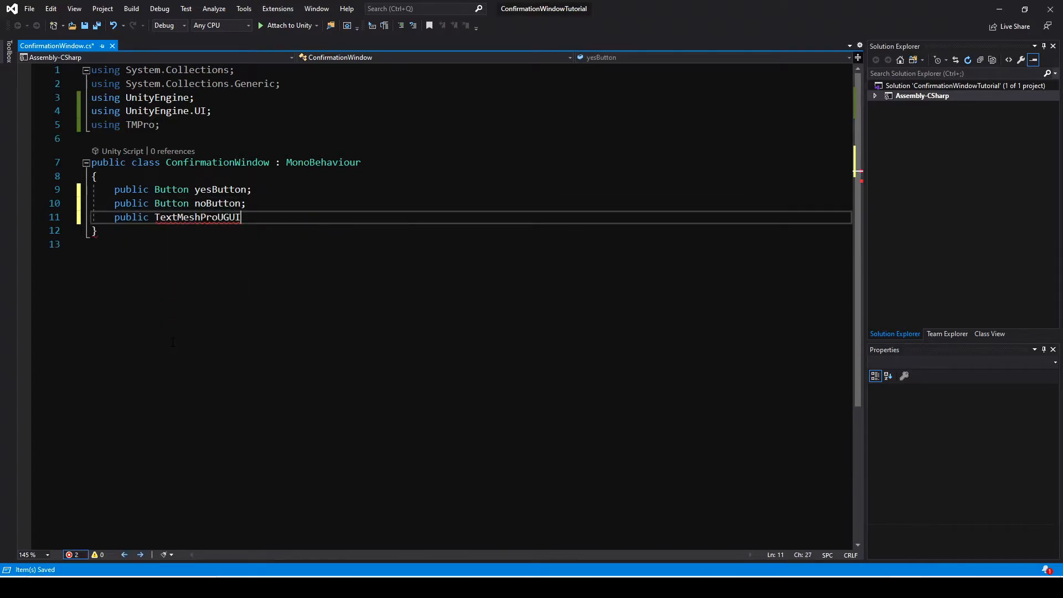
type("messageText;")
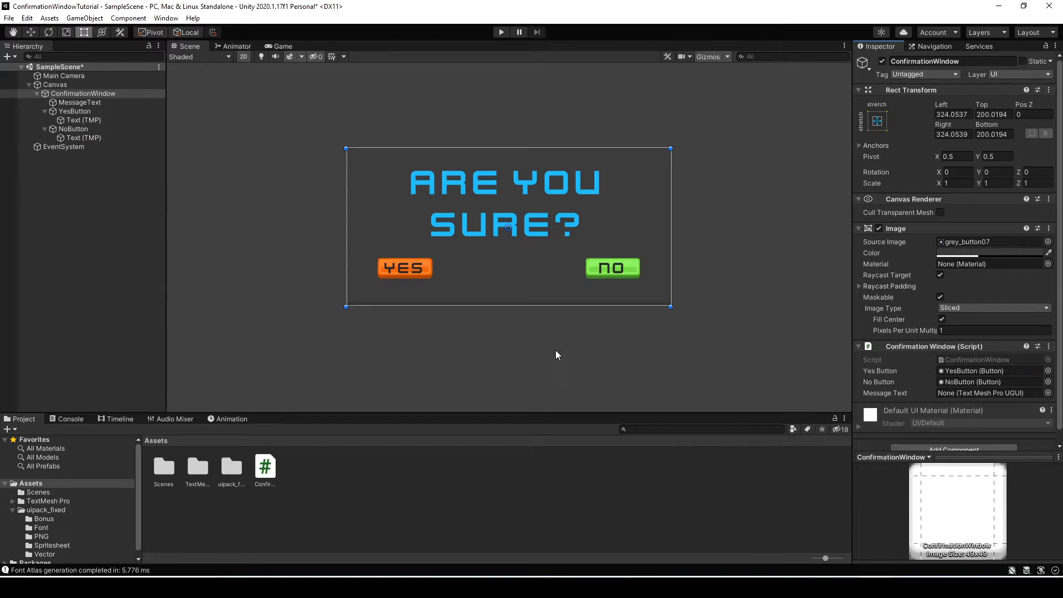
- Assign YesButton and NoButton to the script fields and create a new test script on TestObject
left_click(987, 392)
type("Test")
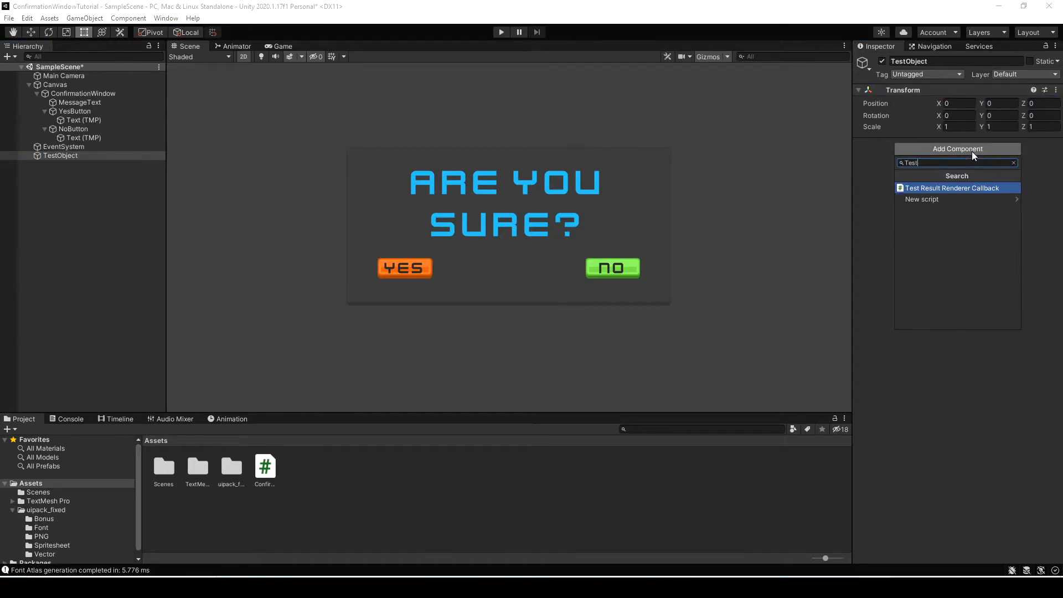
left_click(952, 188)
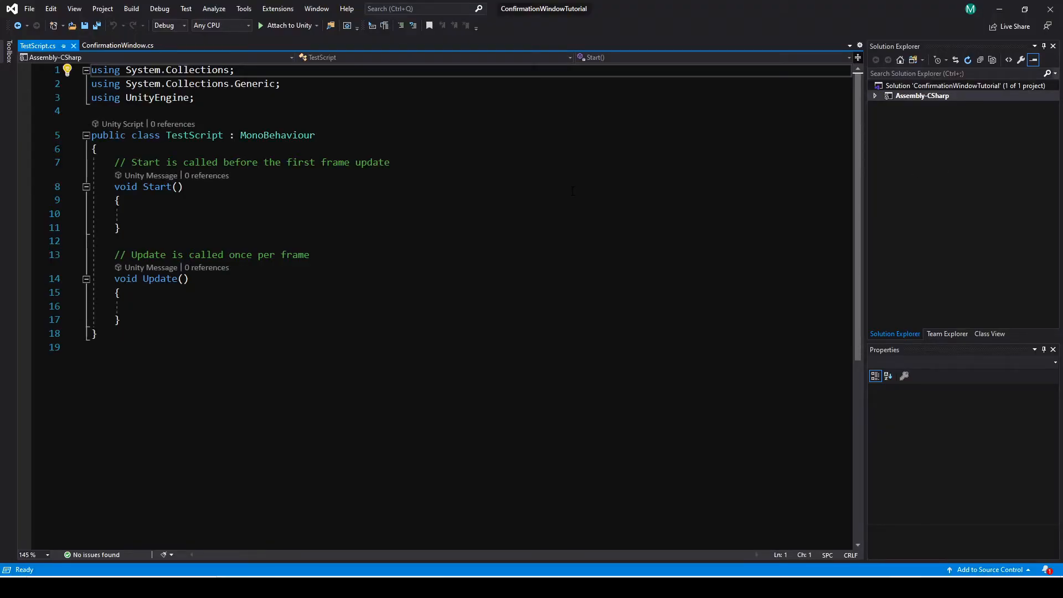
- Declare [SerializeField] private ConfirmationWindow myConfirmationWindow; in TestScript
type("private")
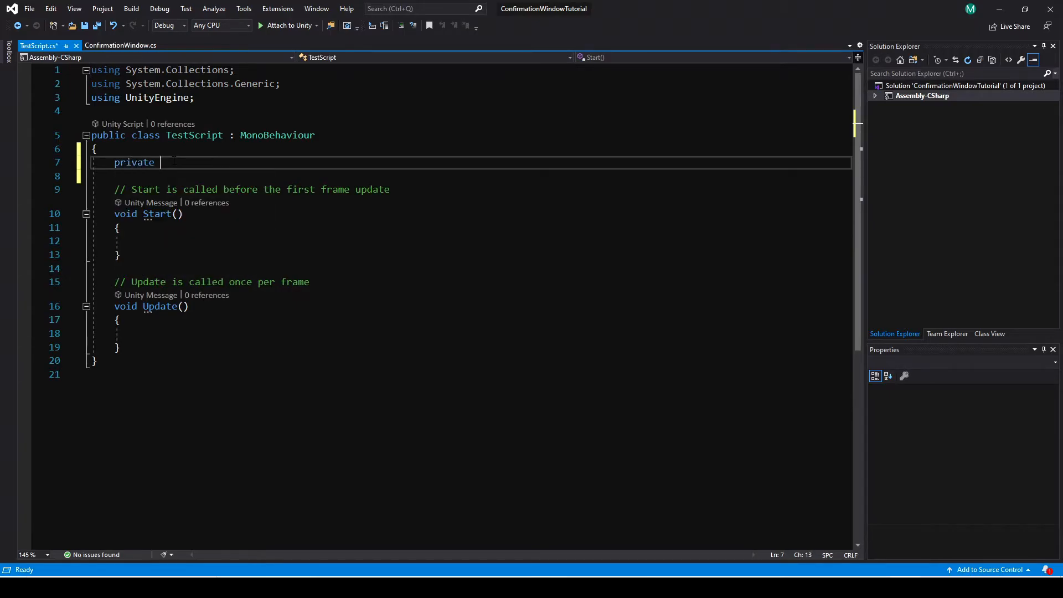
type("ConfirmationWindow myConfirmationWindow;")
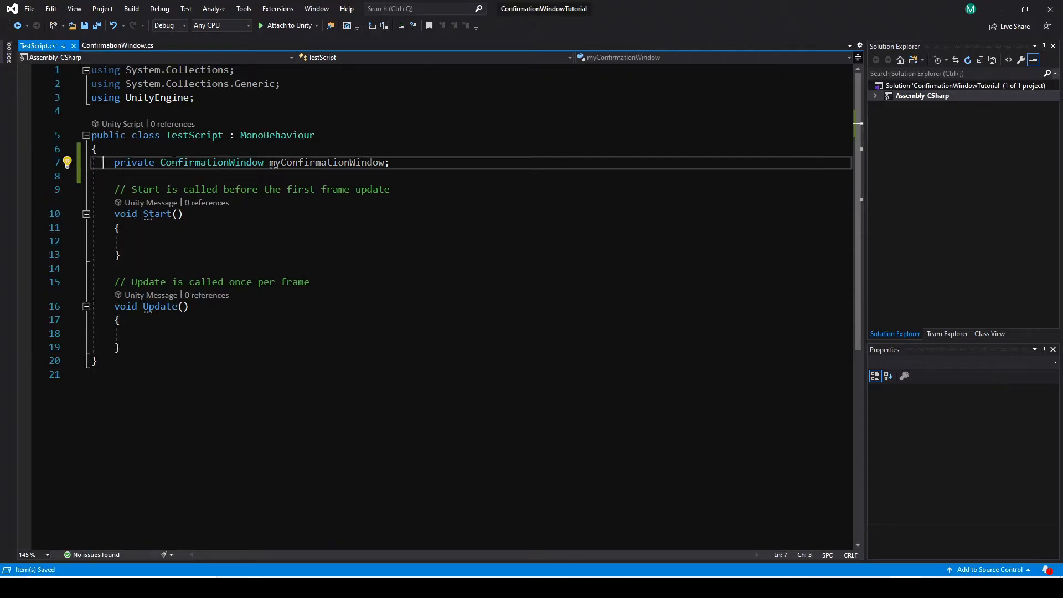
type("[SerializeField]")
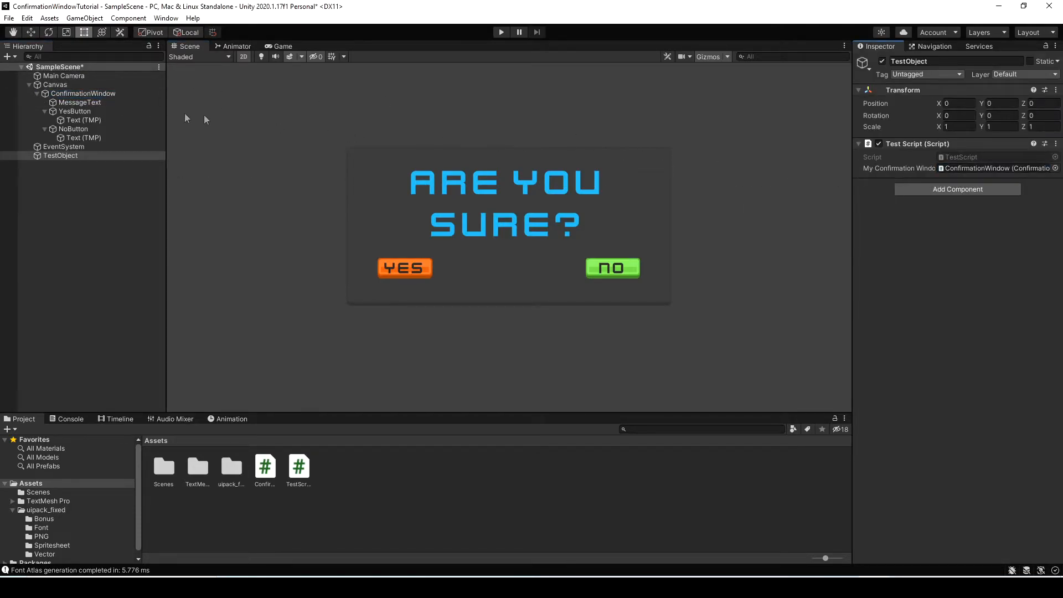
- Reopen TestScript for editing after linking the ConfirmationWindow object
left_click(83, 93)
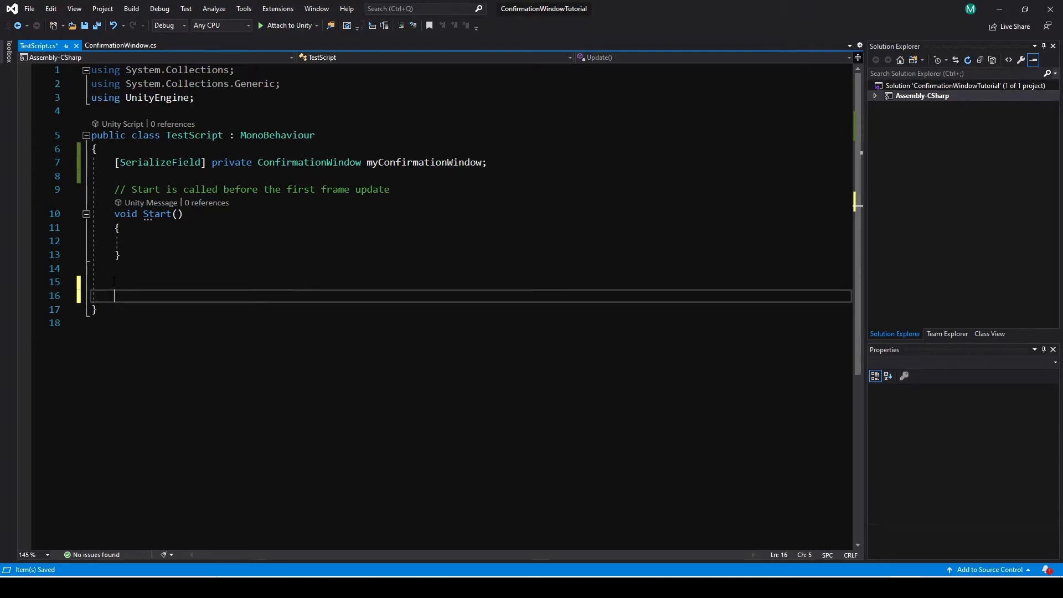
- Write the private Clicked handler that hides myConfirmationWindow and logs "Yes Clicked"
type("private void Yes")
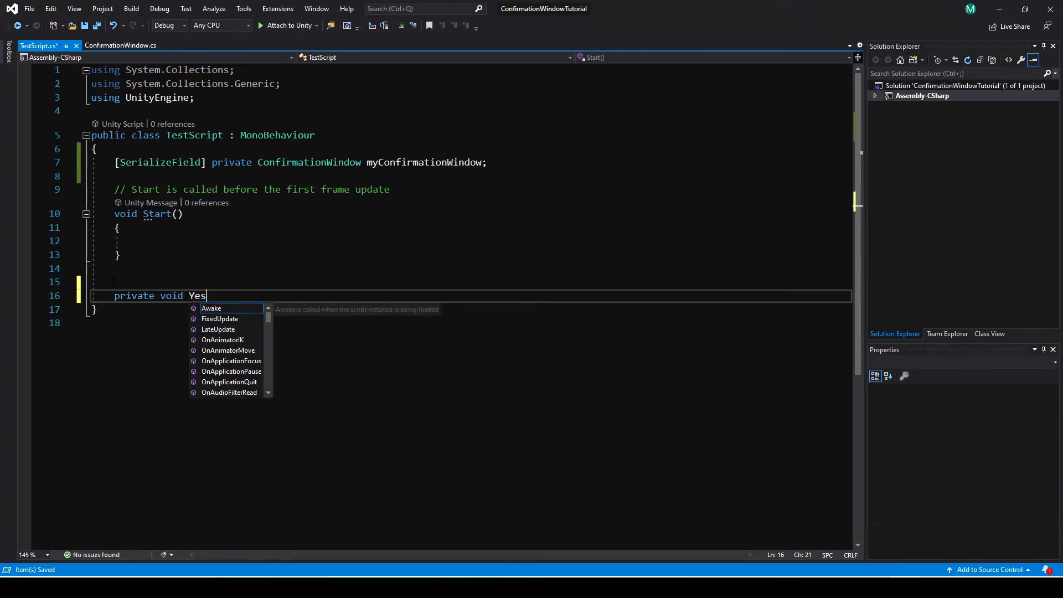
type("Clicked()")
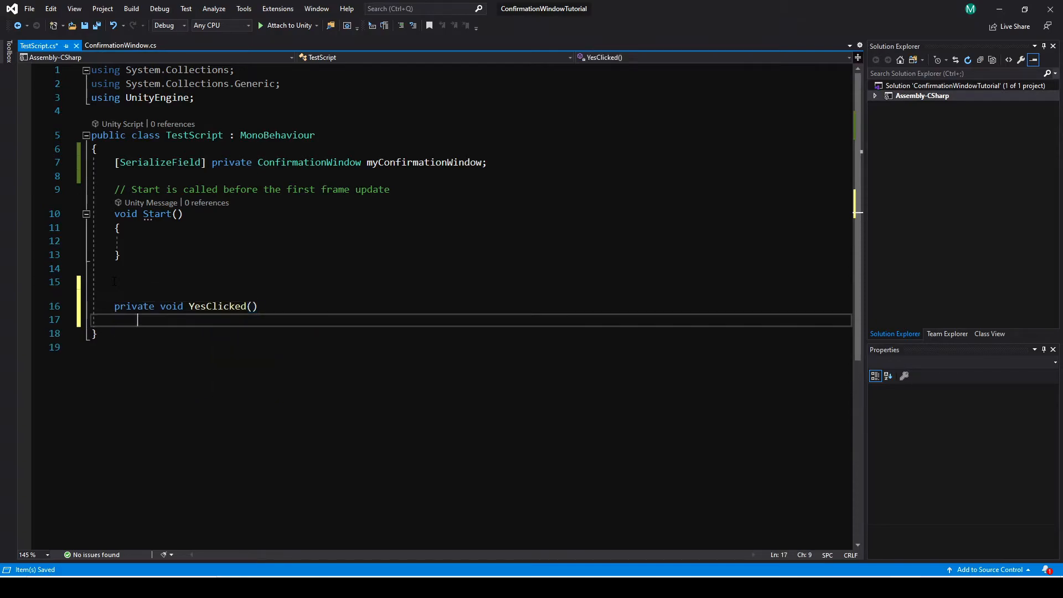
type("myConfirmationWindow.gameObject.SetActive(false);")
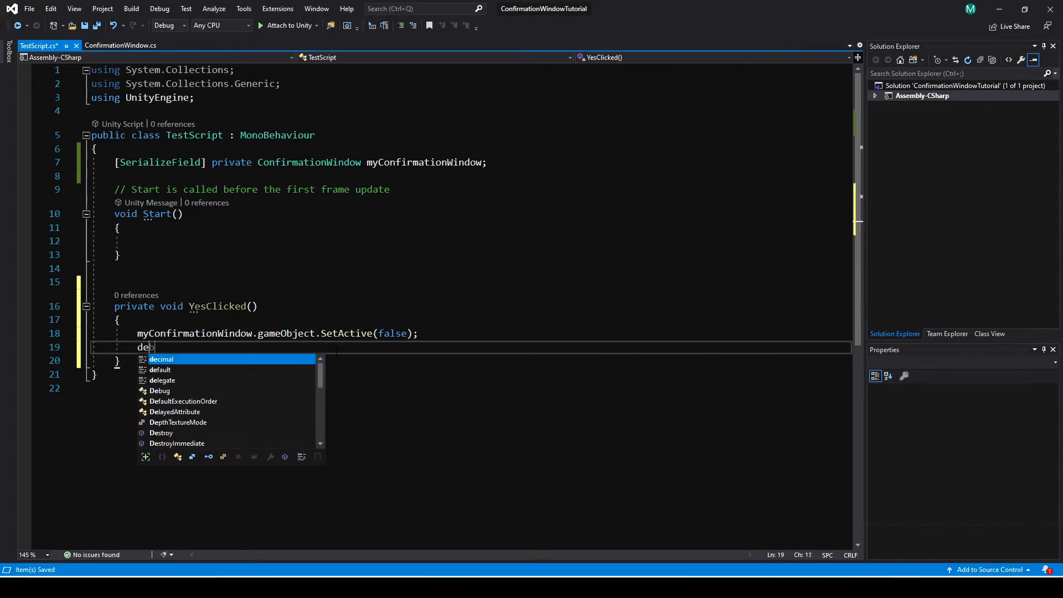
type("Debug.Log(\"Yes Clicked\");")
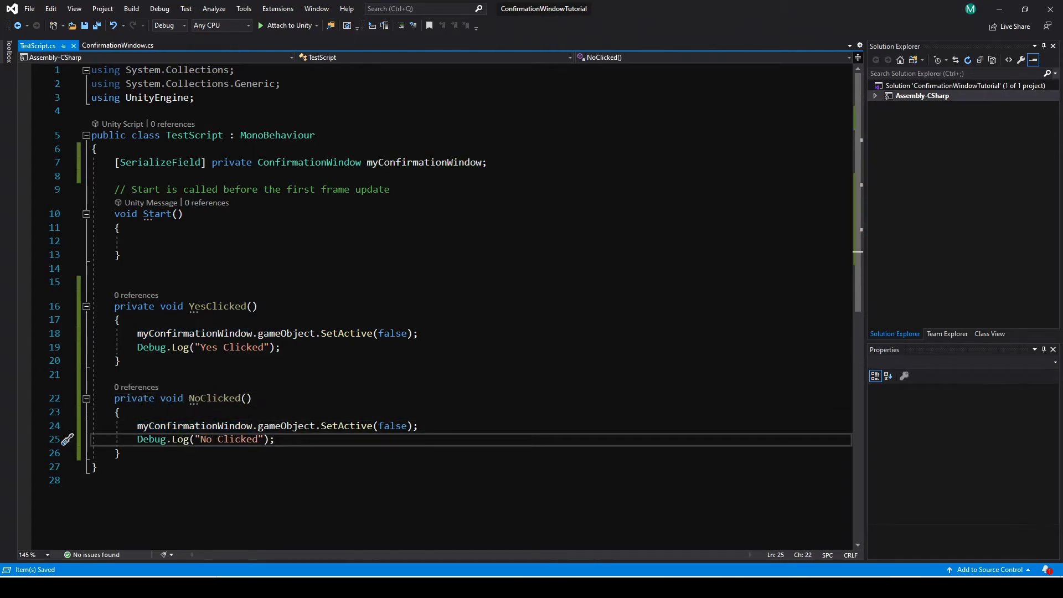
- Declare private void OpenConfirmationWindow(string message) above YesClicked
key("enter")
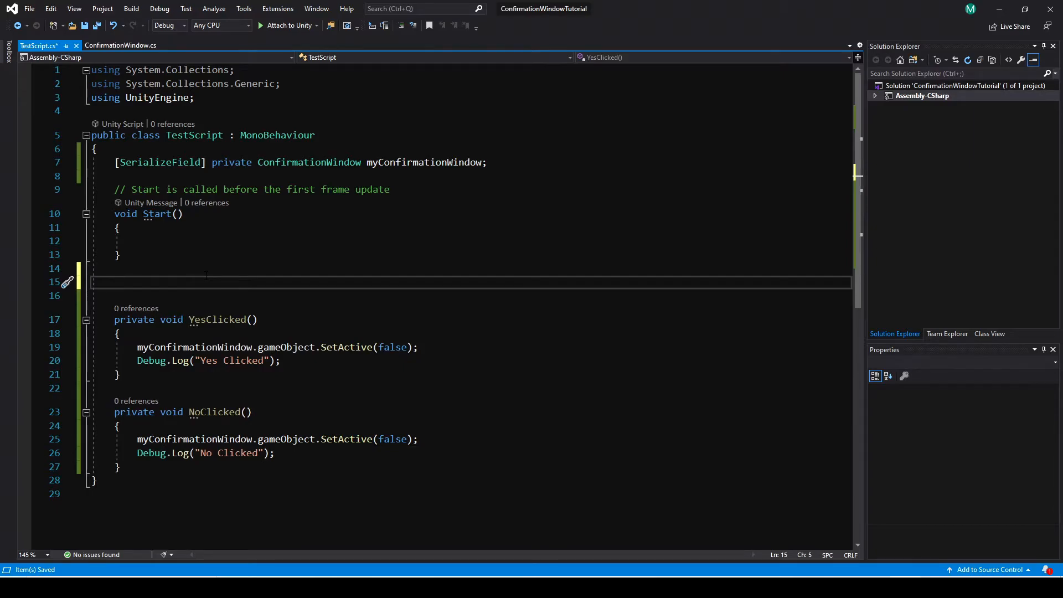
type("private void O")
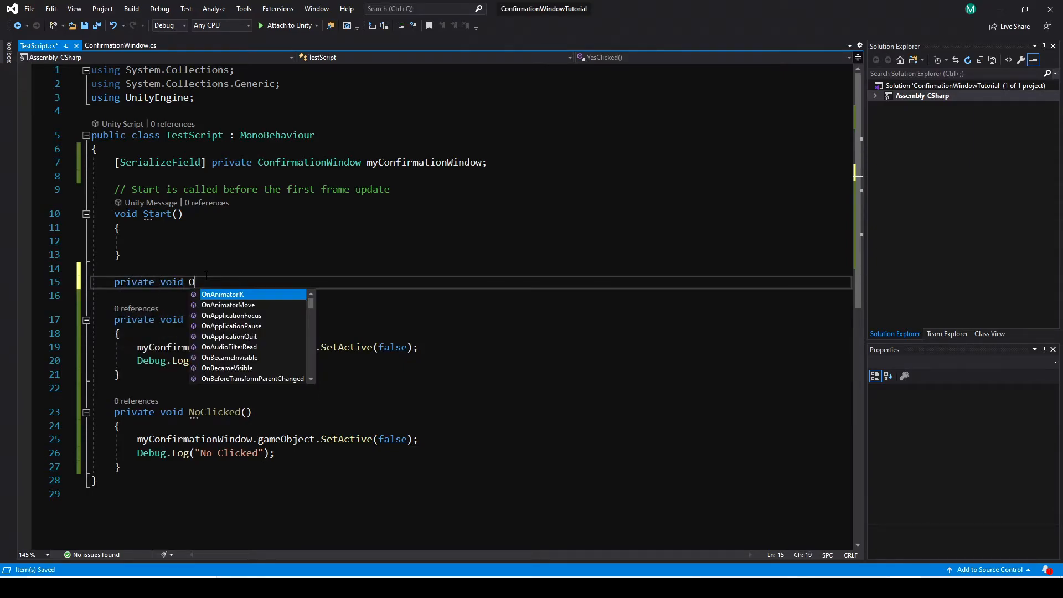
type("penConfirmatio")
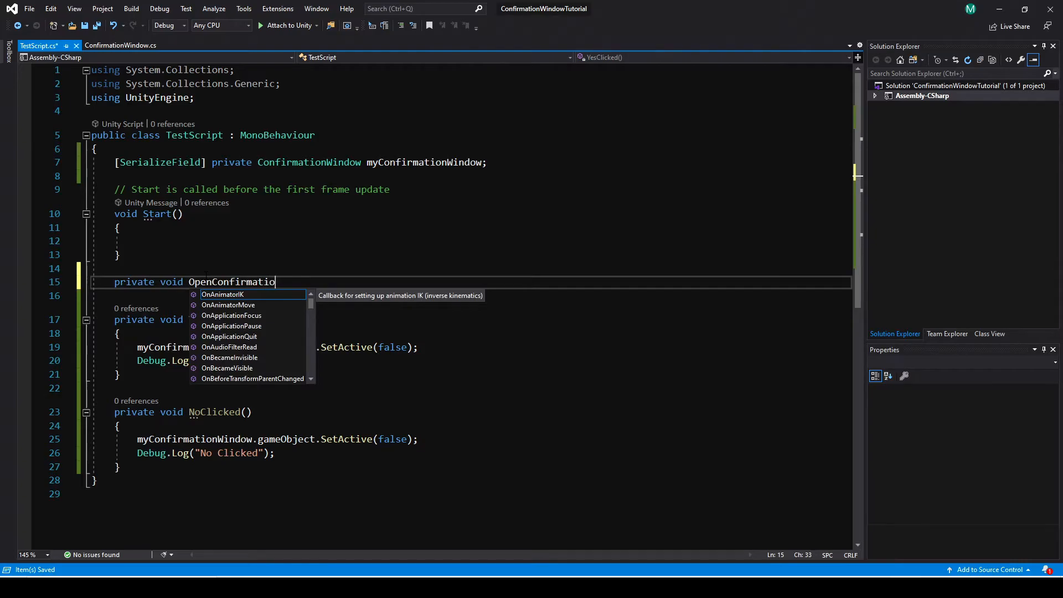
type("nWindow(string")
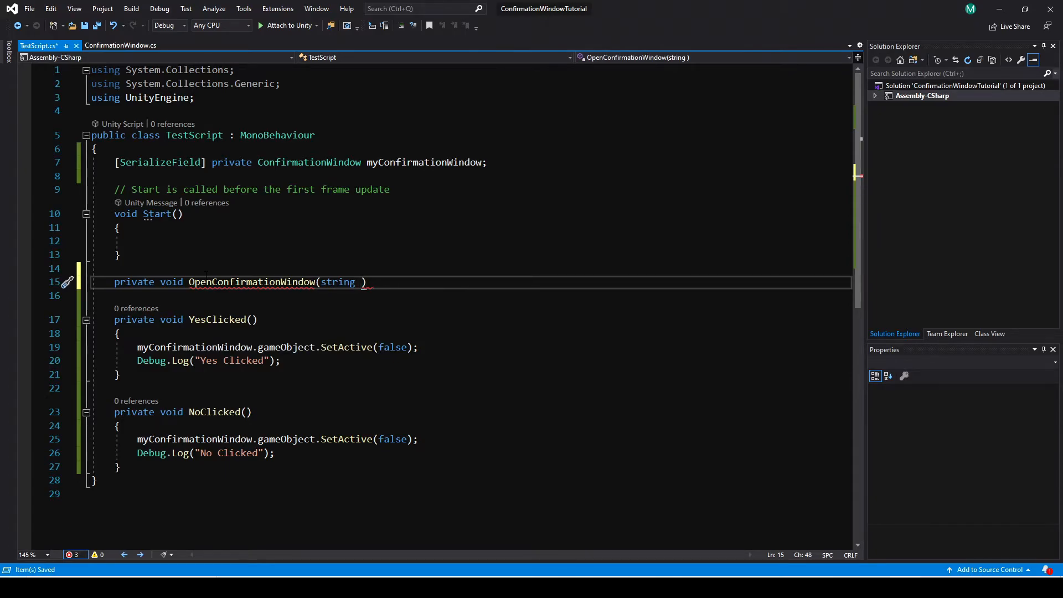
type("message")
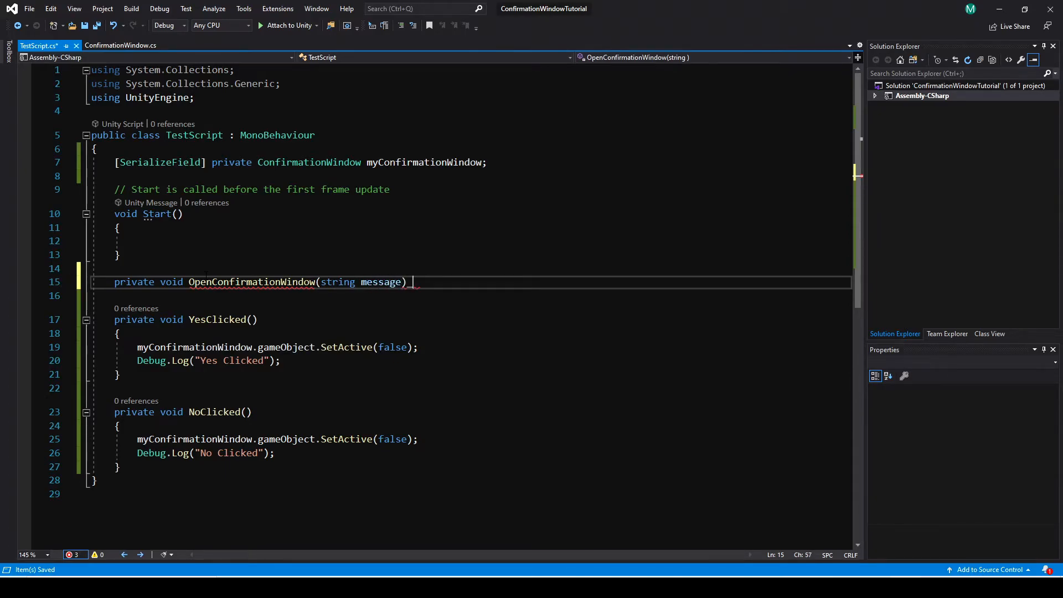
key("enter")
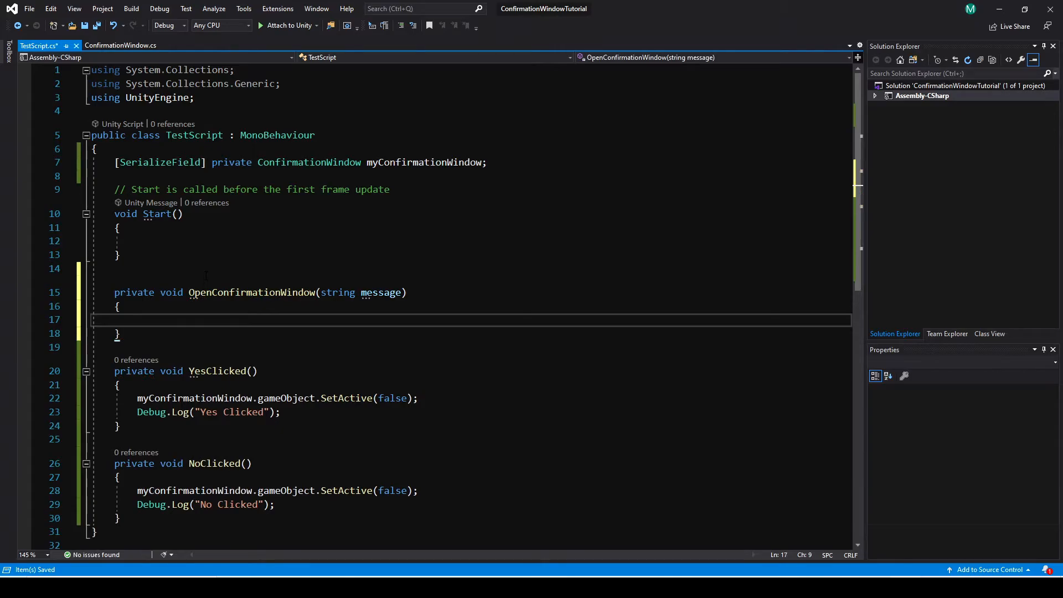
- Show the window with SetActive(true) and add onClick listeners to yesButton and noButton
type("myConfirmationWindow.")
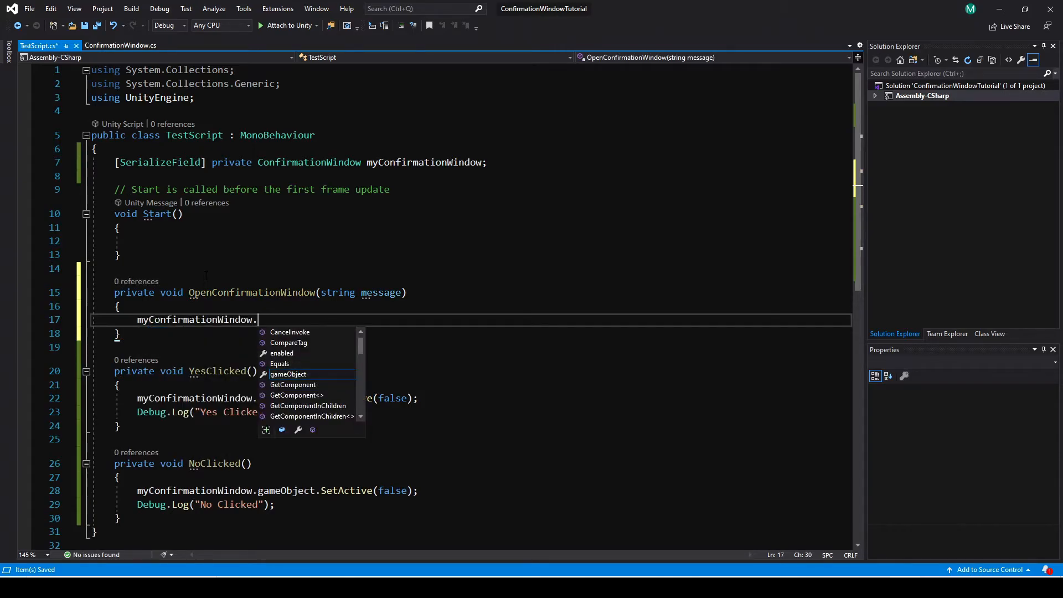
type("gameObject.SetActive")
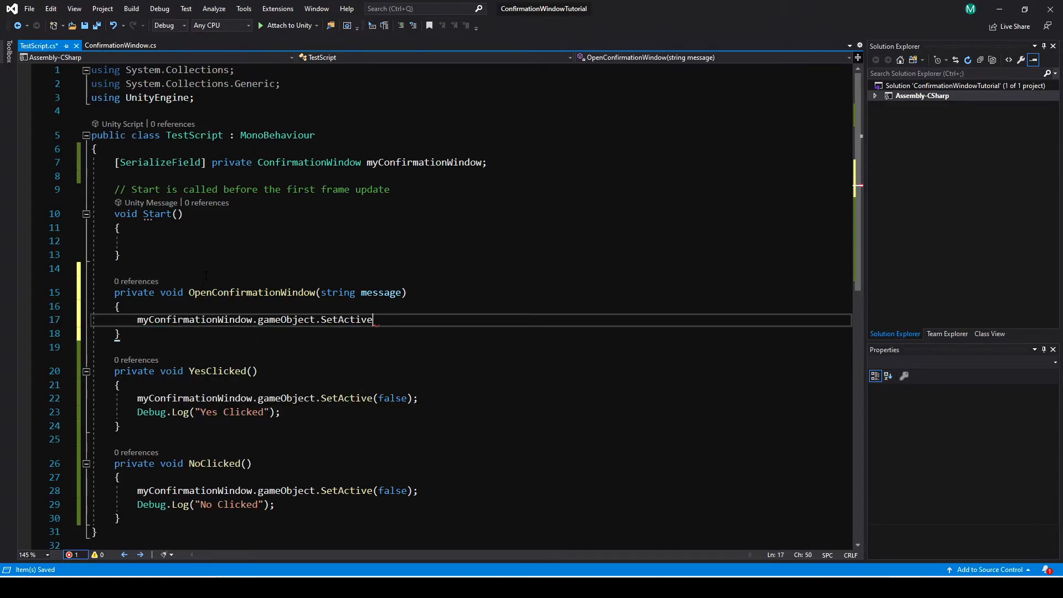
type("(true);")
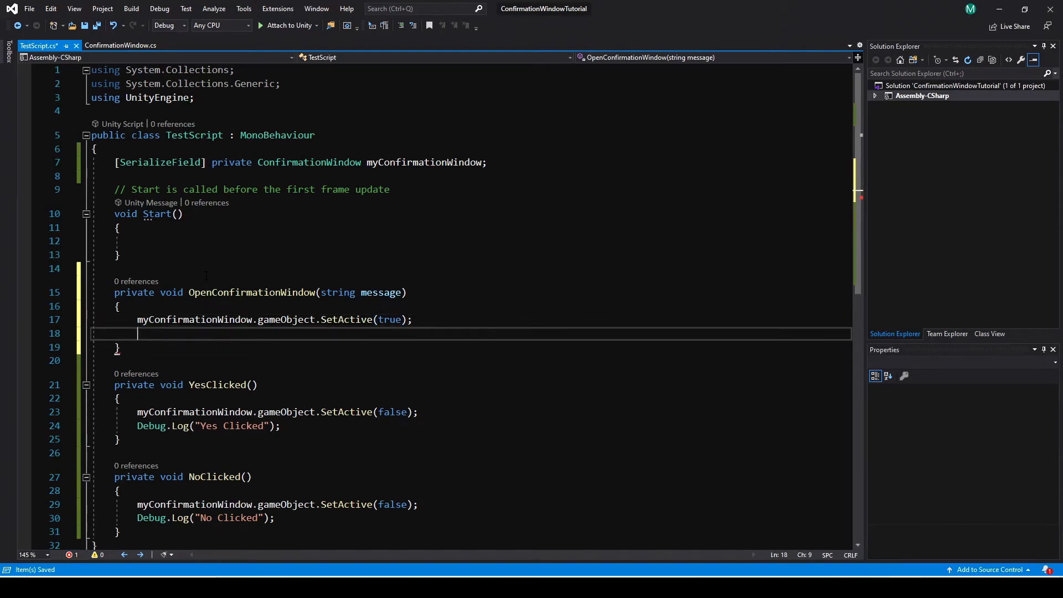
type("myConfirmationWindow.")
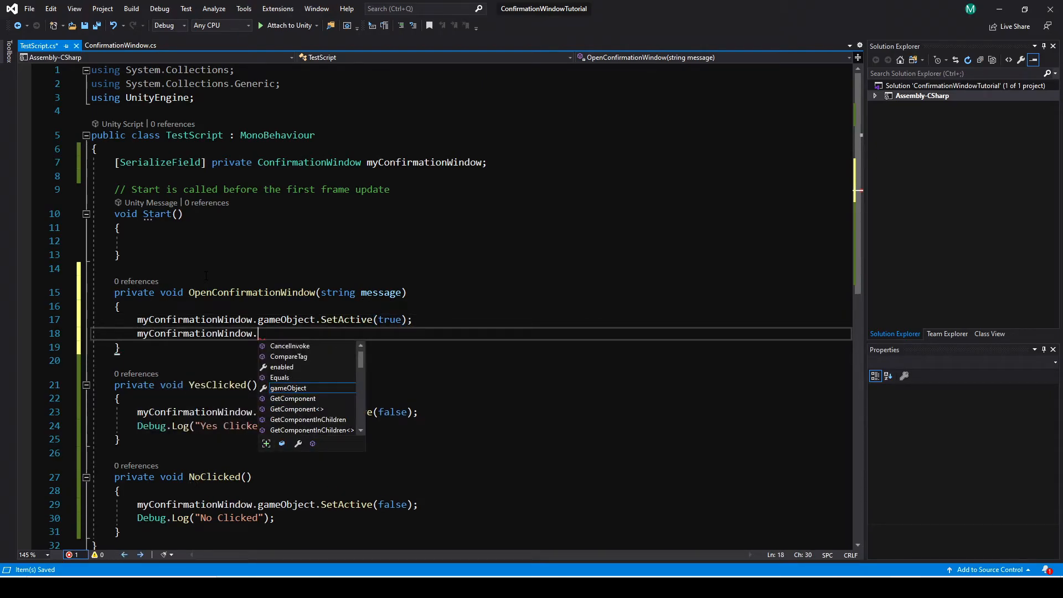
type("yesButton")
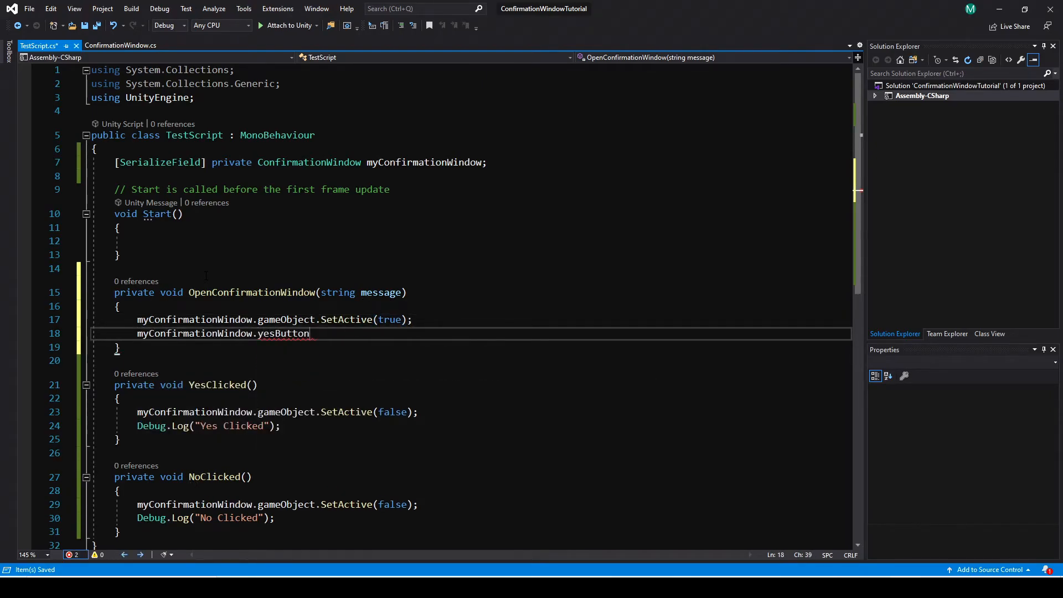
type(".onclick.AddListener(YesClicked);")
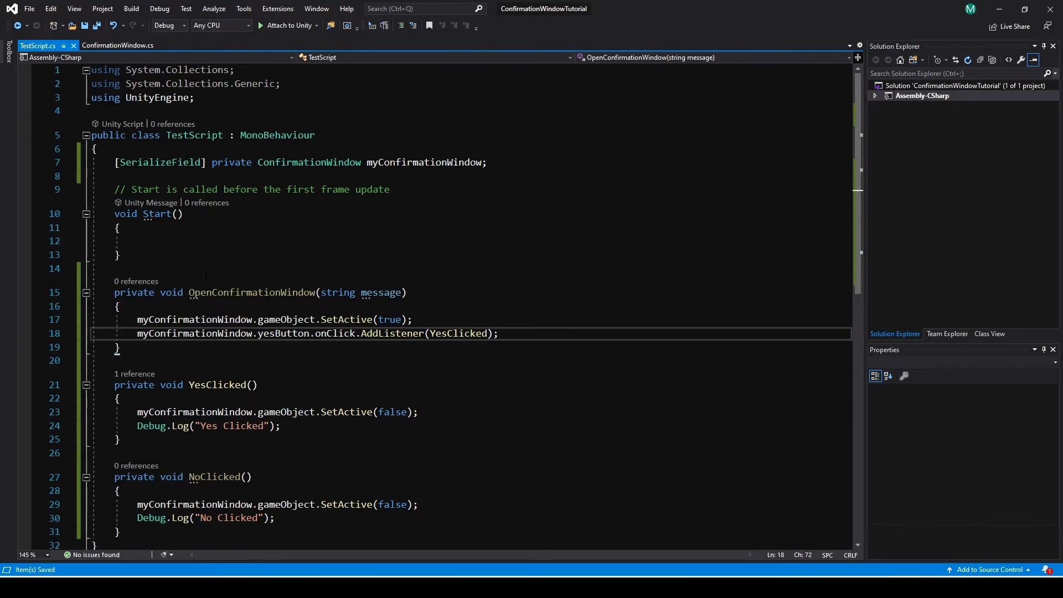
type("myconfirmationWindow.")
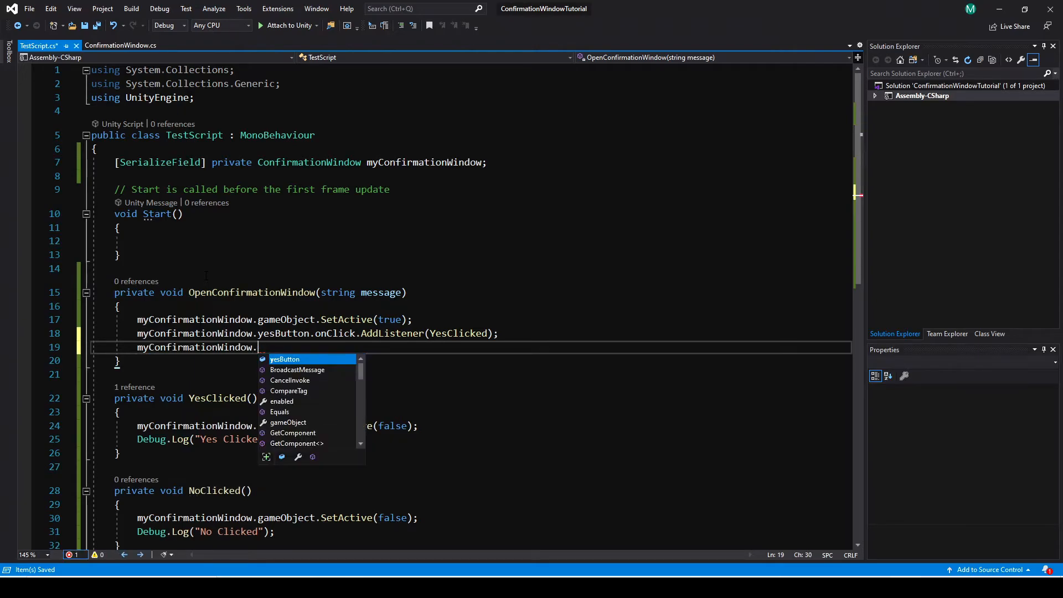
type("noButton.")
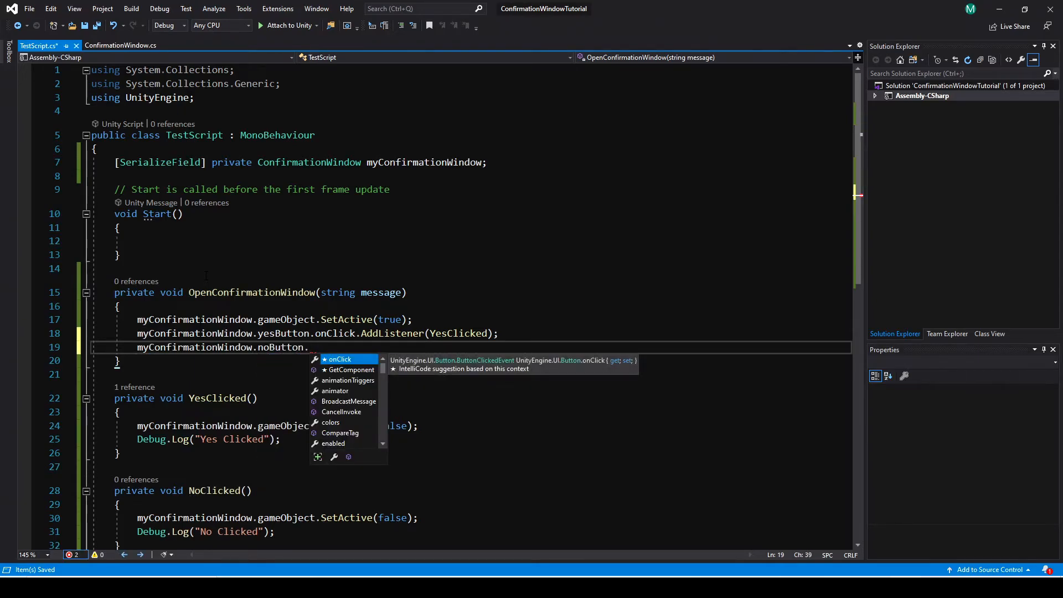
type("onClick.AddListener(NoClicked);")
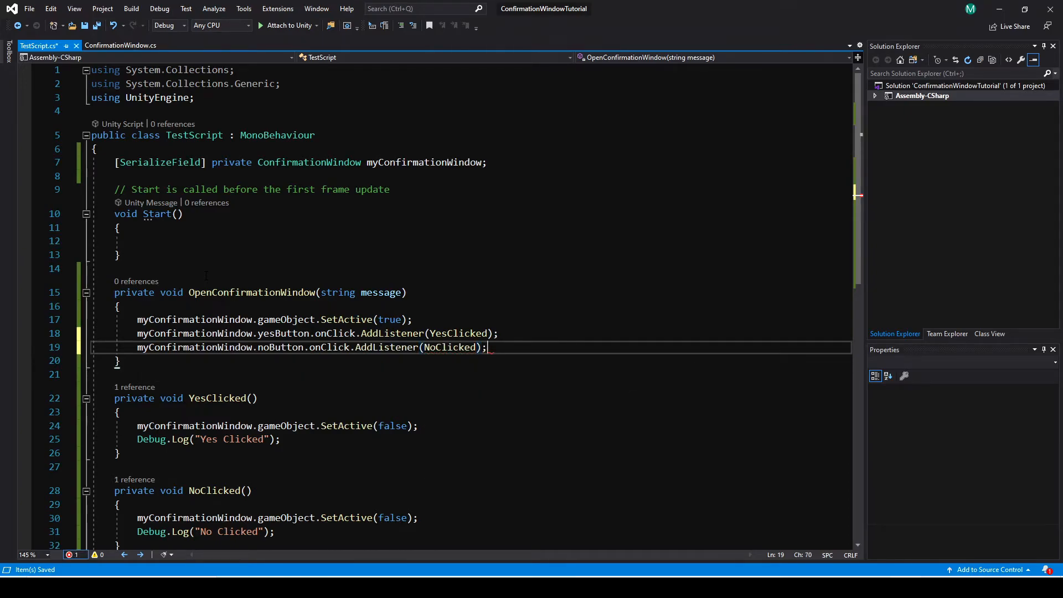
- Set messageText.text = message and call OpenConfirmationWindow from Start
type("m")
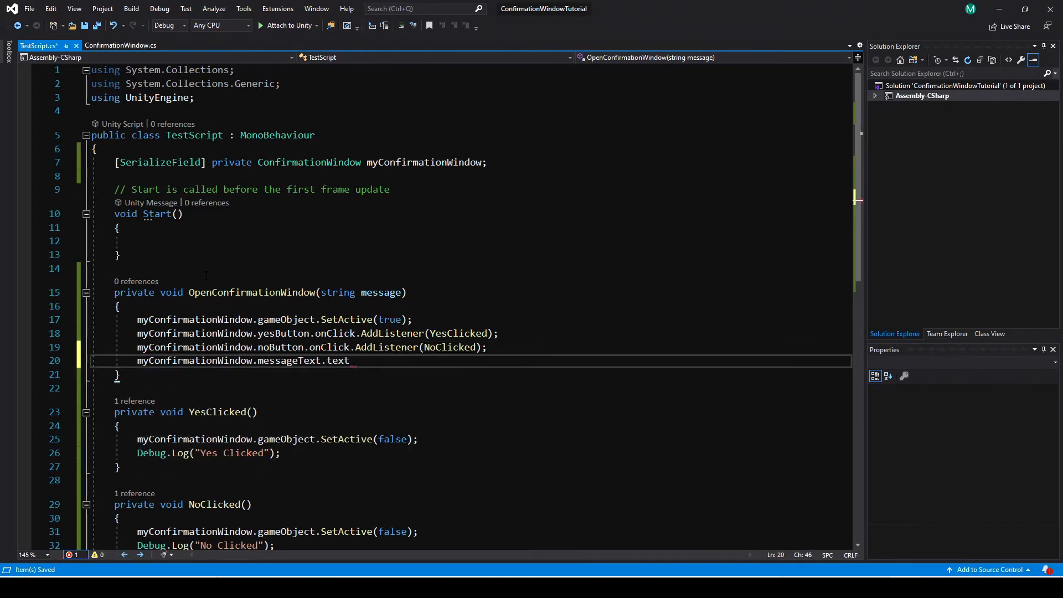
type("= message;")
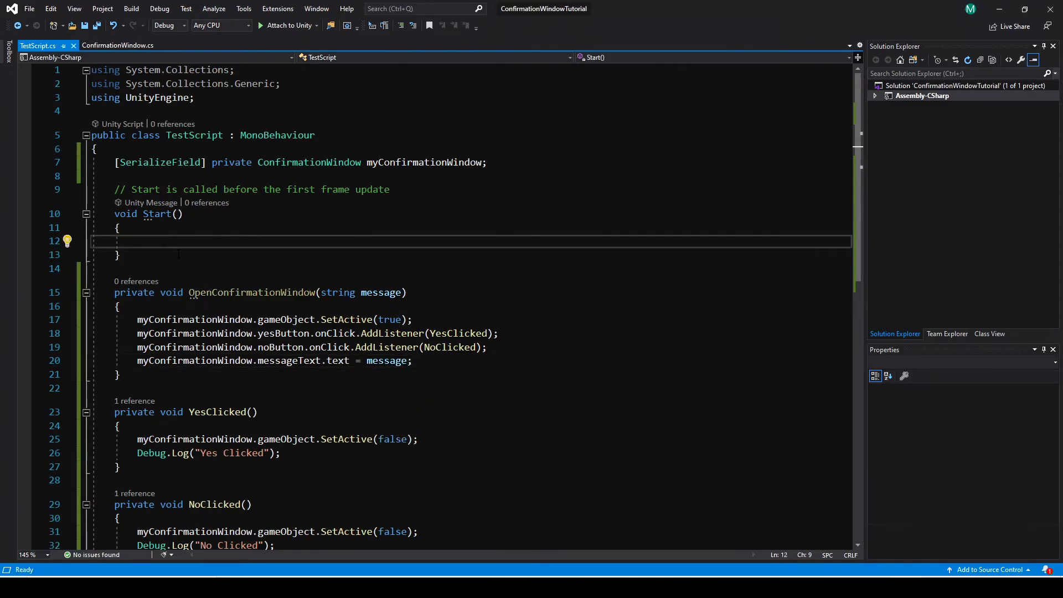
type("opencon")
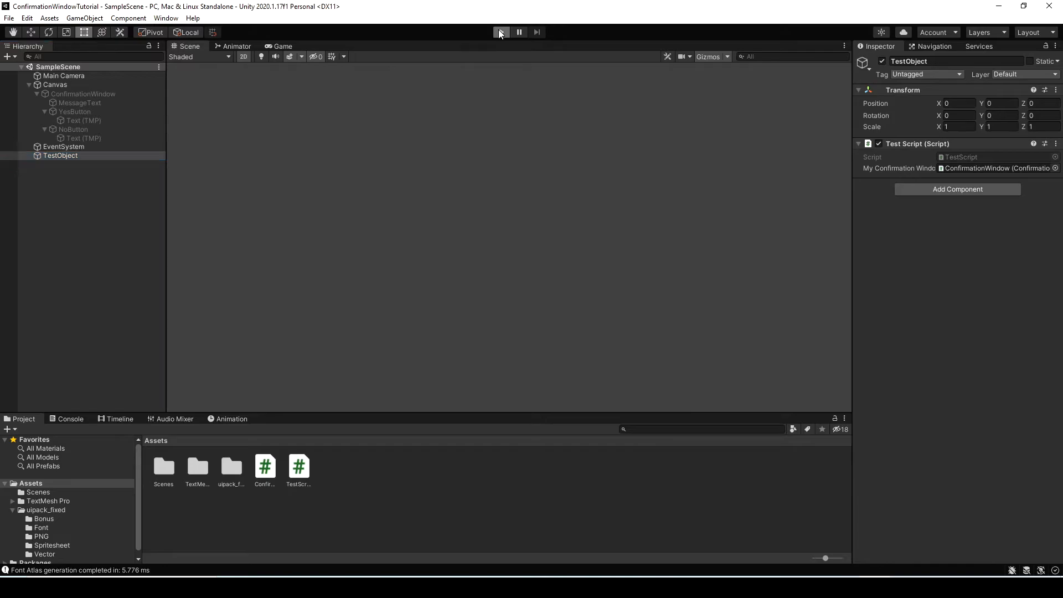
- Run the scene, watch the Console, answer YES in the window and stop the game
left_click(500, 32)
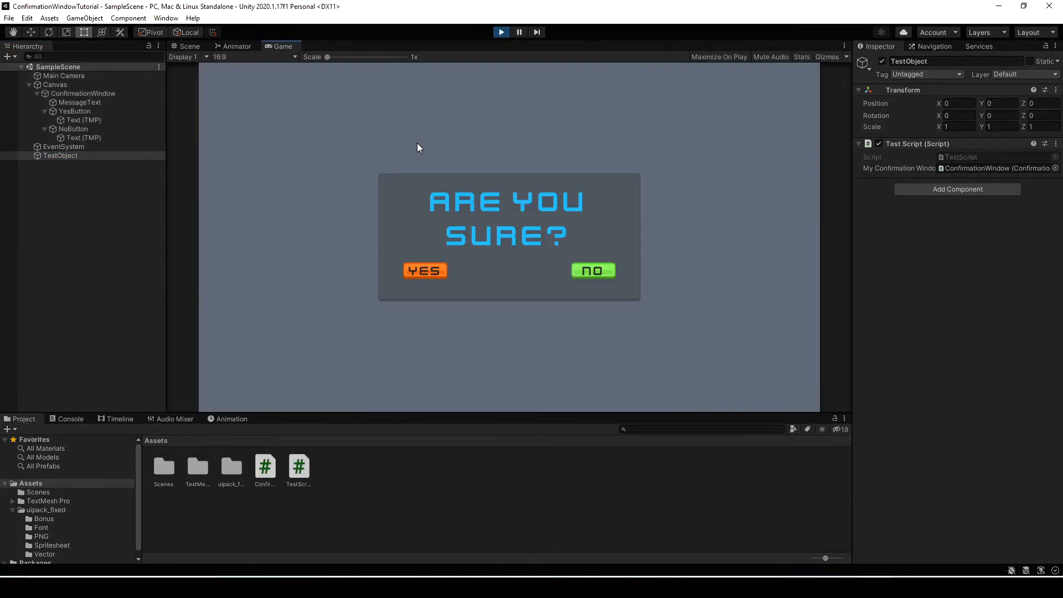
left_click(70, 419)
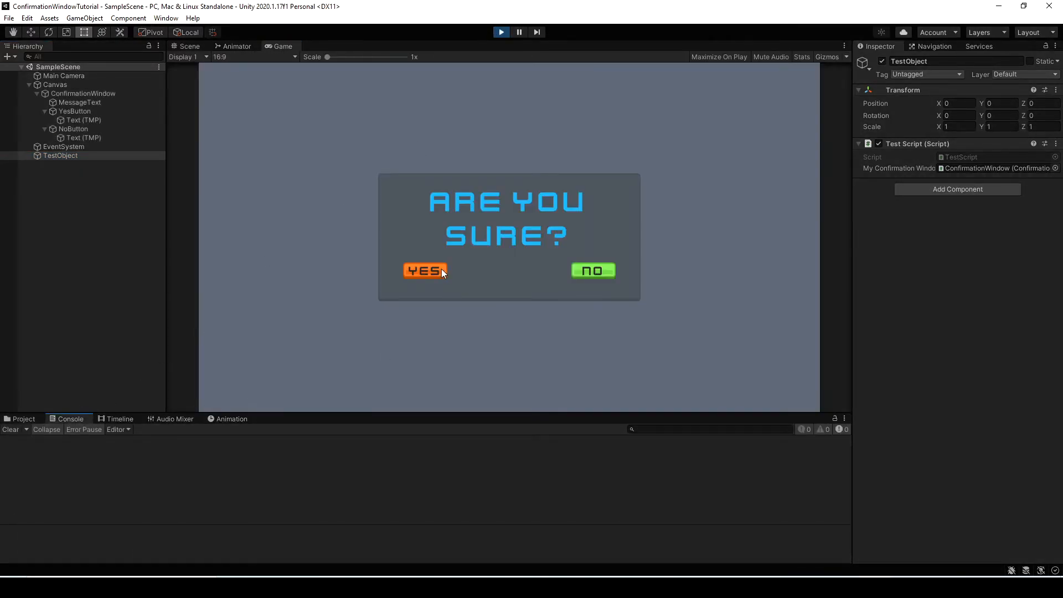
left_click(424, 271)
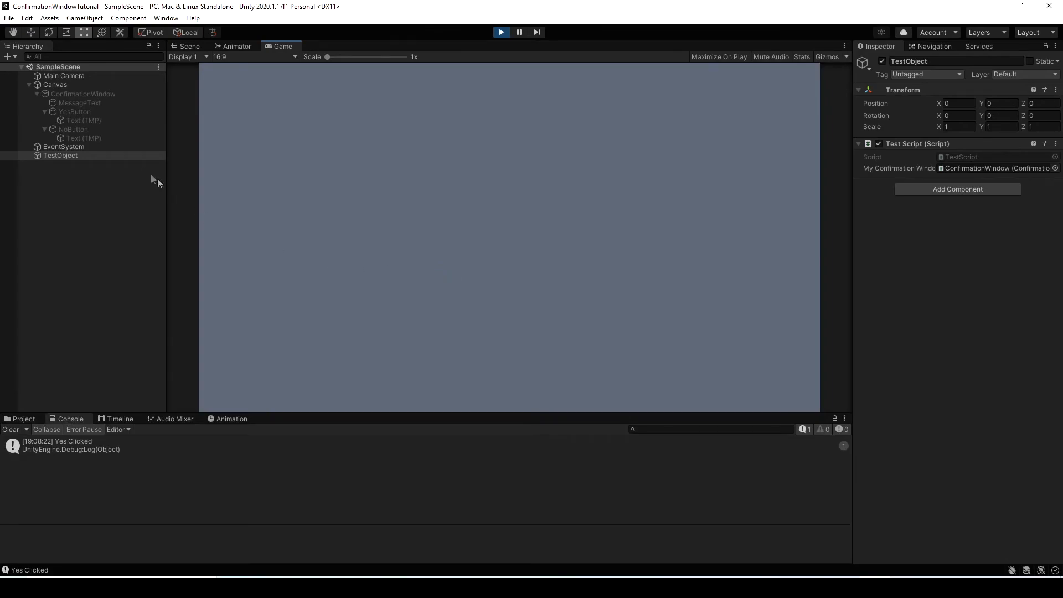
left_click(501, 32)
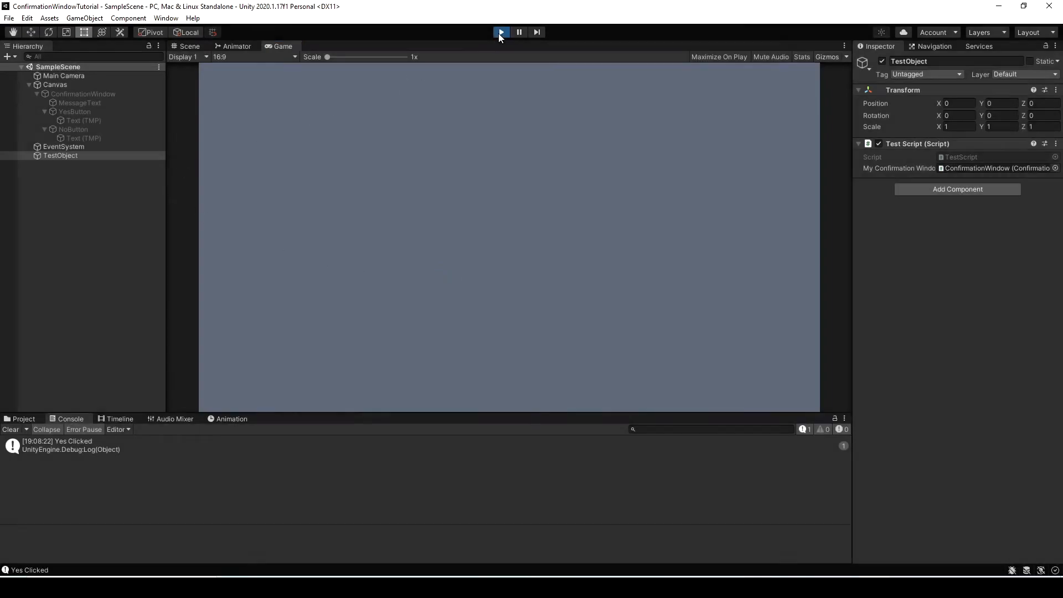
left_click(189, 46)
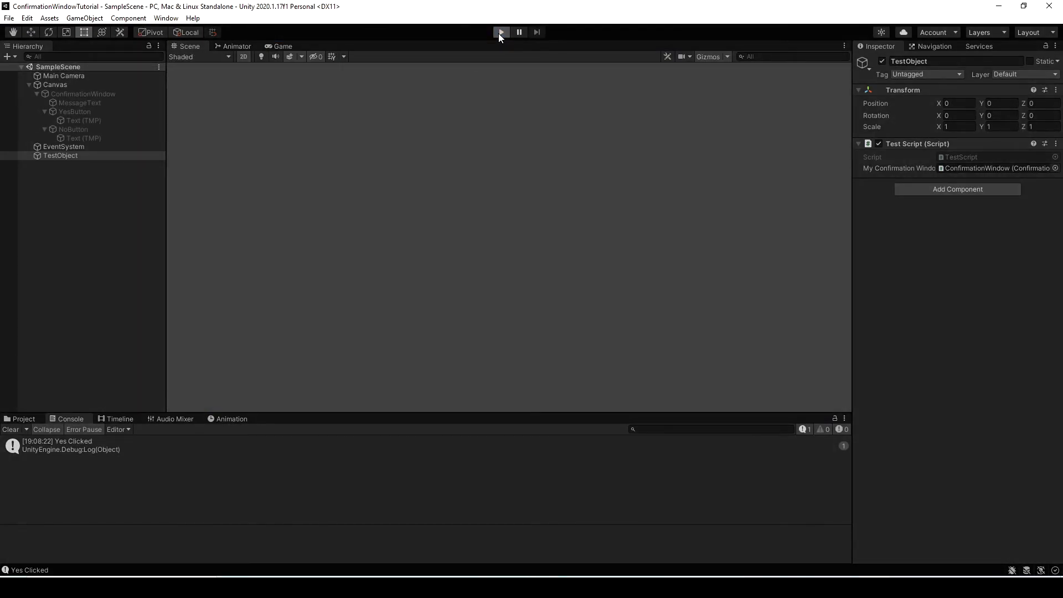
- Run again to answer NO, then play once more with Maximize On Play
left_click(501, 32)
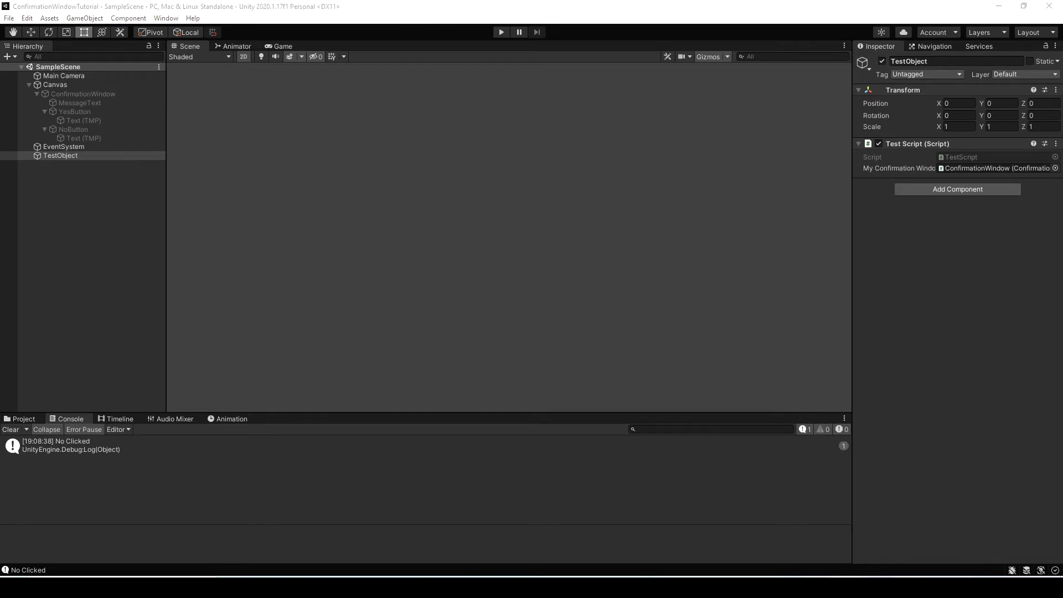
left_click(501, 33)
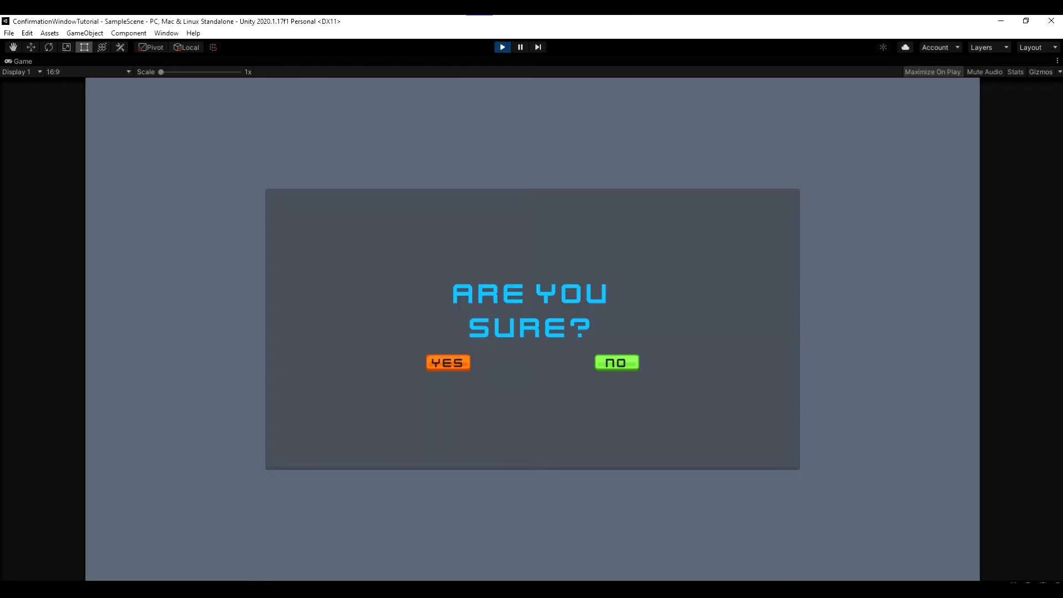